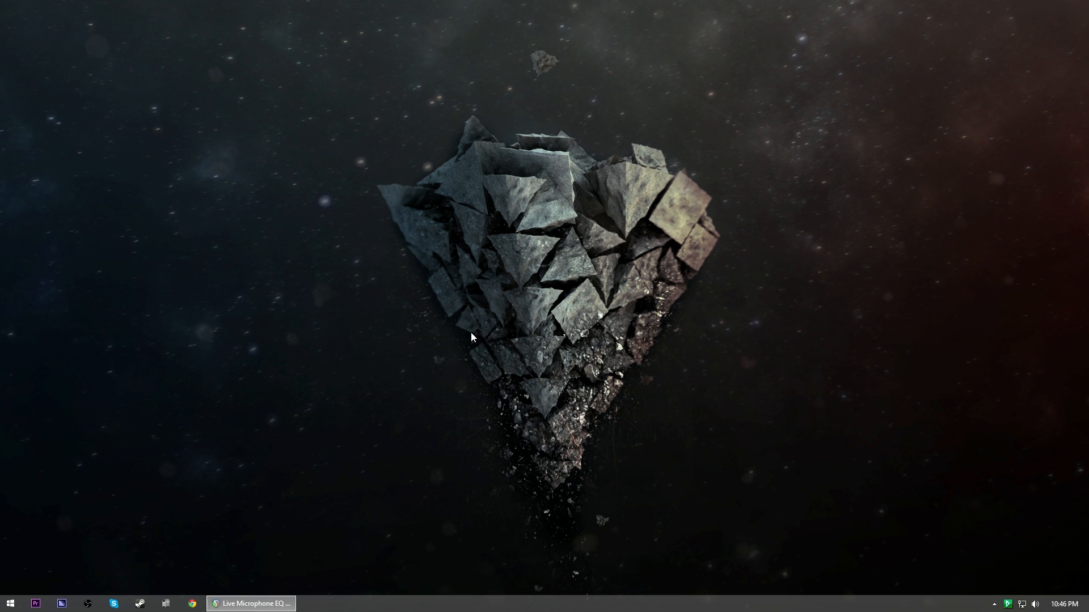
{"action": "mouse_move", "coordinate": [314, 474]}
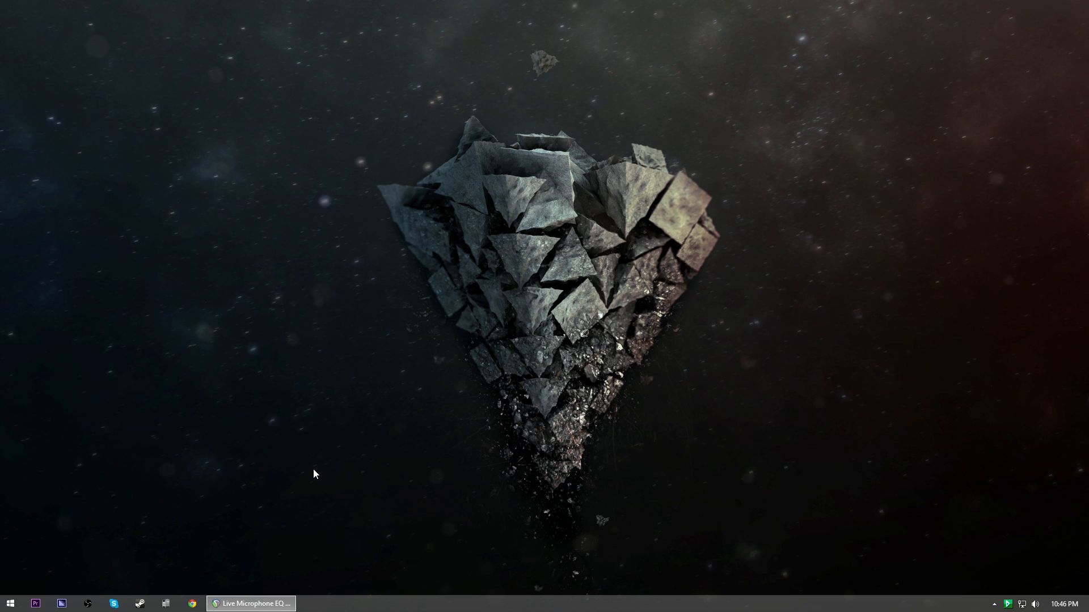
{"action": "mouse_move", "coordinate": [452, 435]}
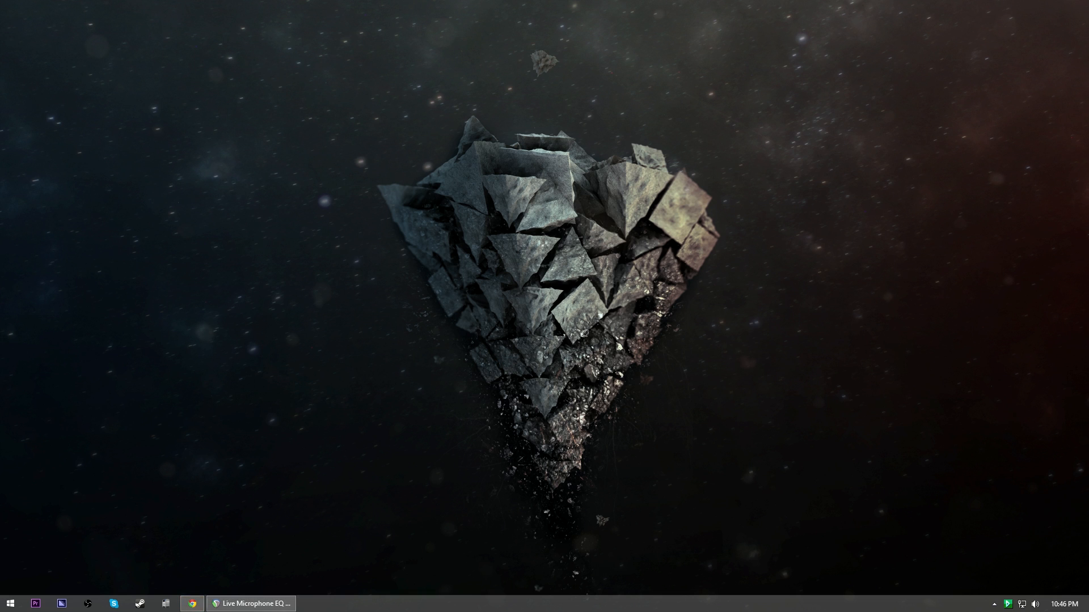
Launch Google Chrome from the Windows desktop
{"action": "left_click", "coordinate": [193, 603]}
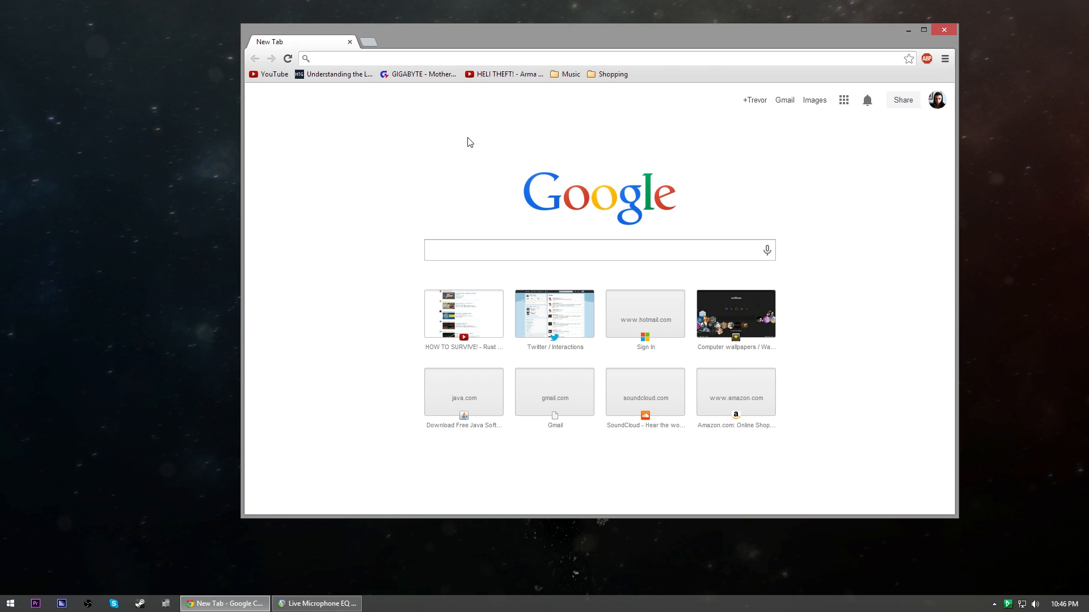
{"action": "mouse_move", "coordinate": [470, 85]}
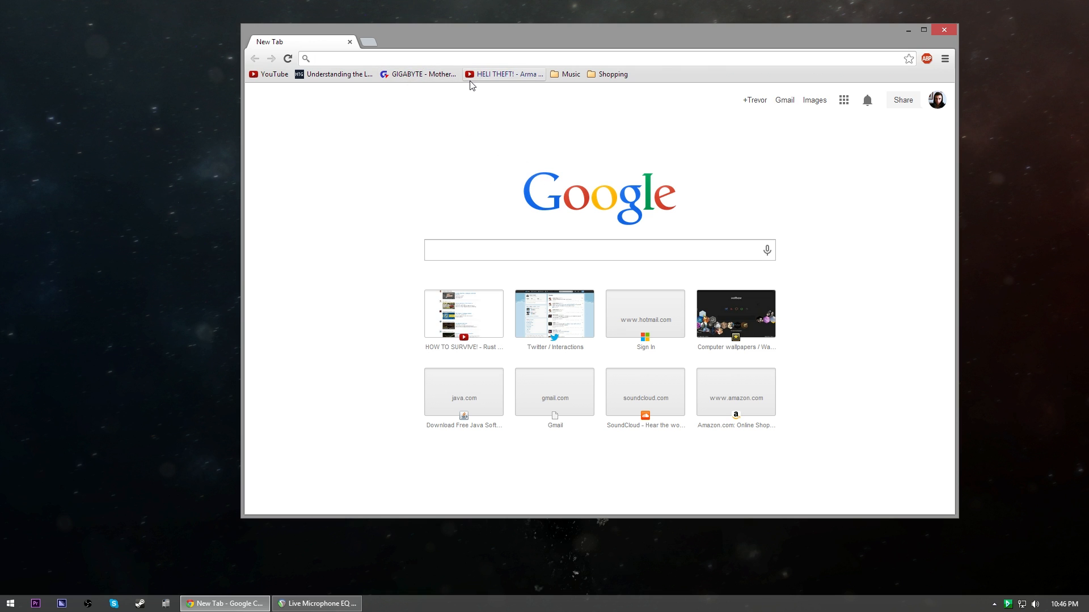
Search 'reaper noise removal effect' and land on the official REAPER home page at reaper.fm
{"action": "type", "text": "reaper noise removal effect"}
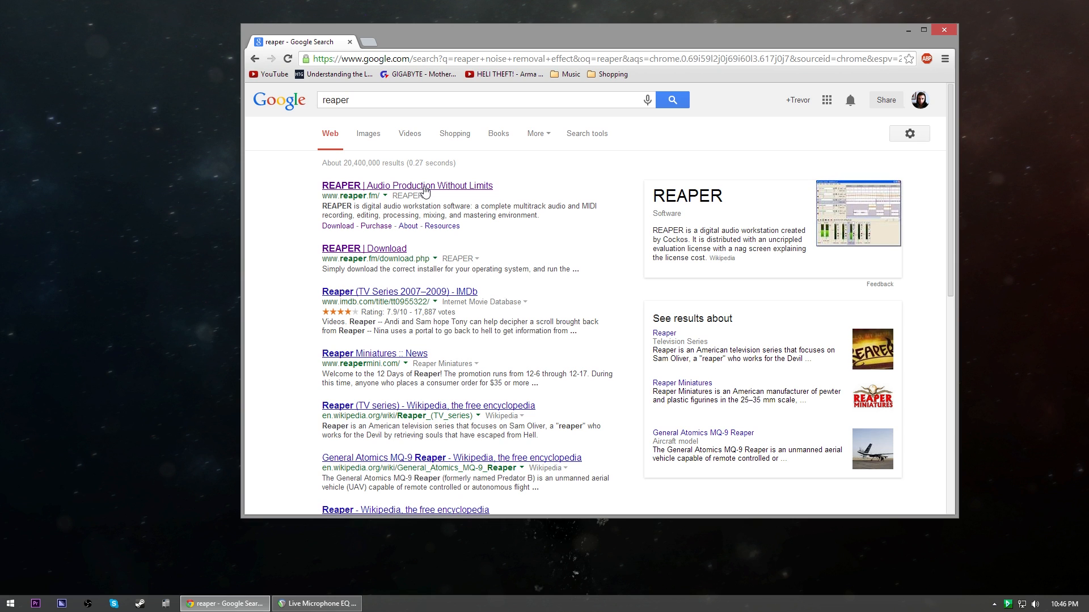
{"action": "left_click", "coordinate": [406, 185]}
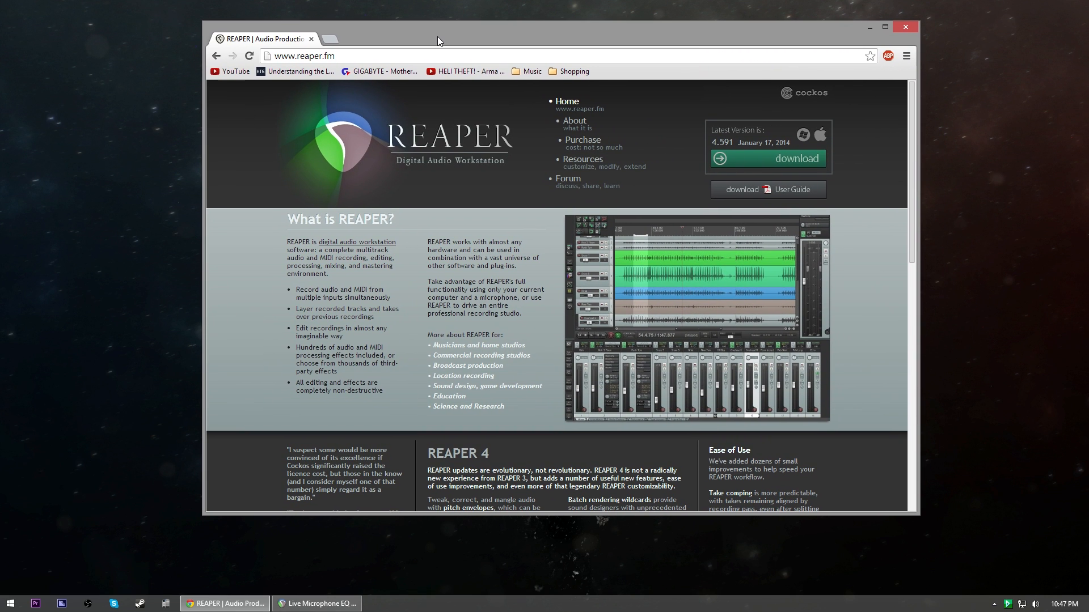
{"action": "mouse_move", "coordinate": [416, 149]}
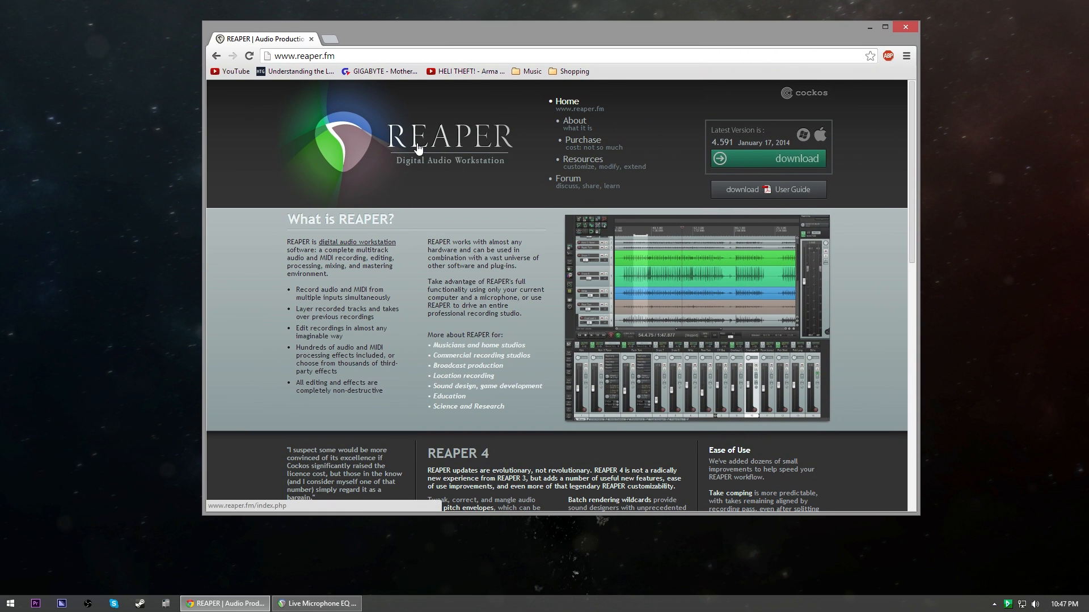
{"action": "mouse_move", "coordinate": [956, 204]}
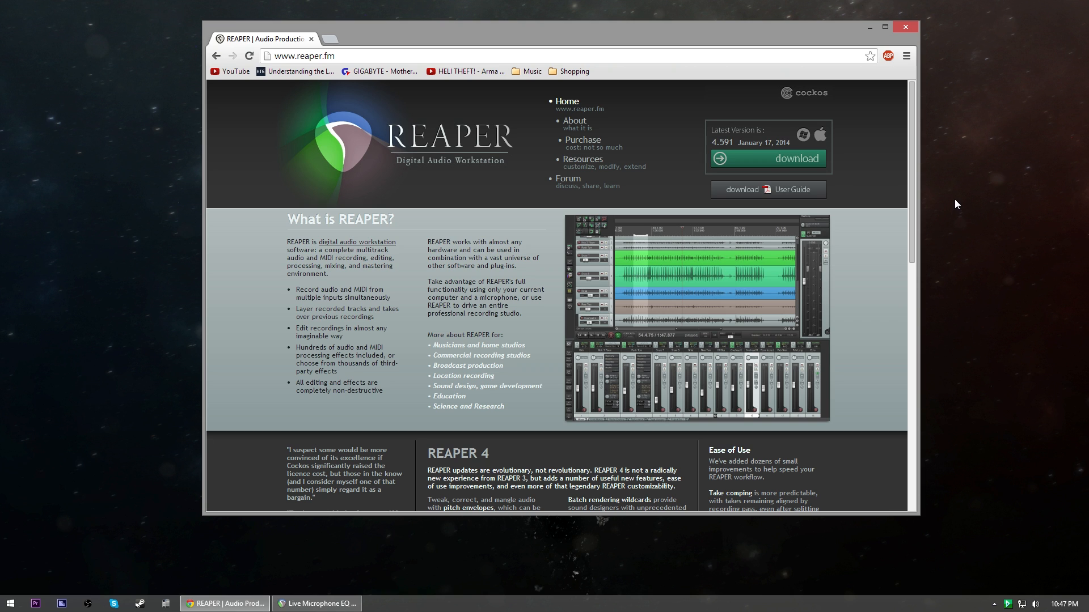
{"action": "mouse_move", "coordinate": [360, 83]}
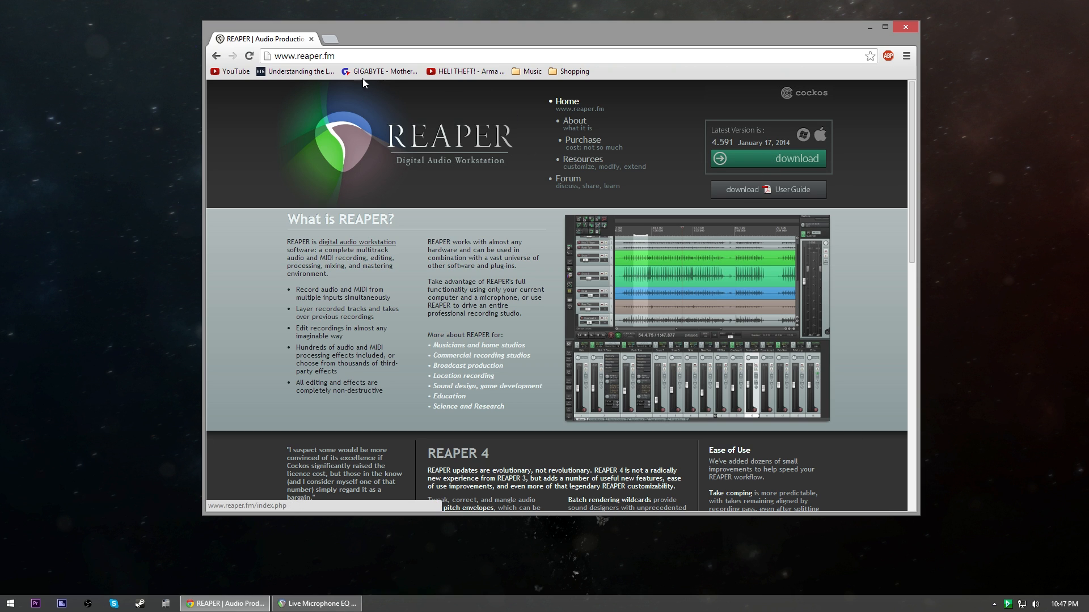
Run a 'virtual audio cable' search in a new tab and leave a third blank tab ready
{"action": "left_click", "coordinate": [325, 39]}
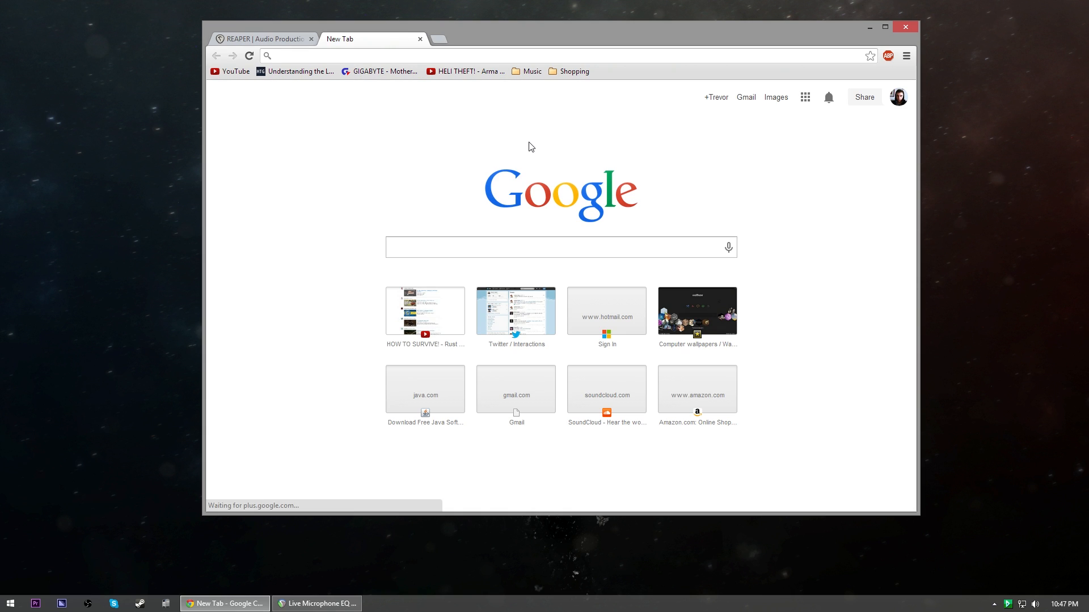
{"action": "type", "text": "virtual audio cable"}
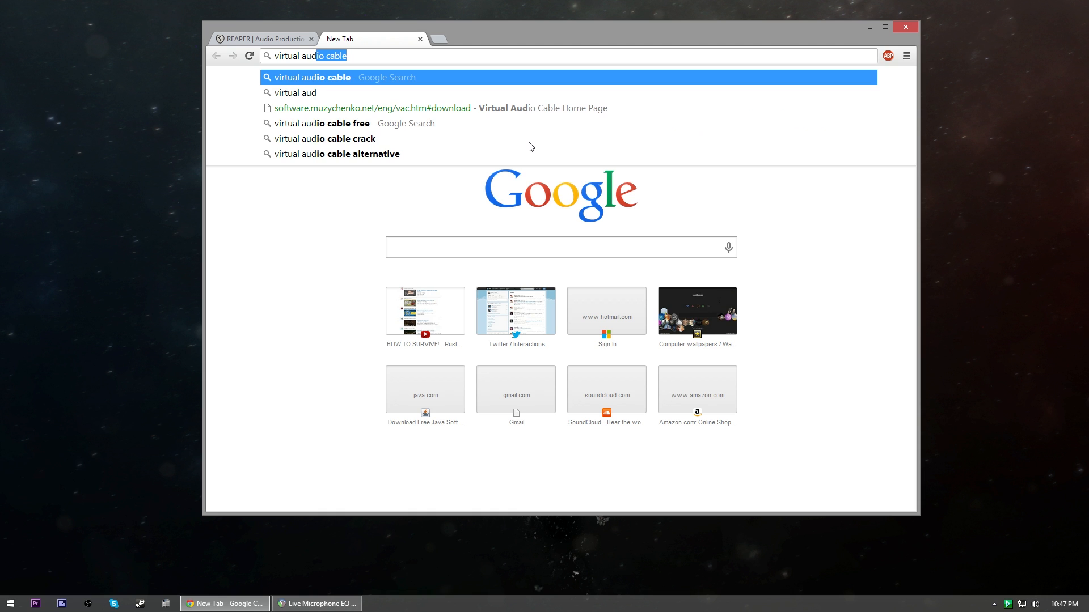
{"action": "key", "text": "Return"}
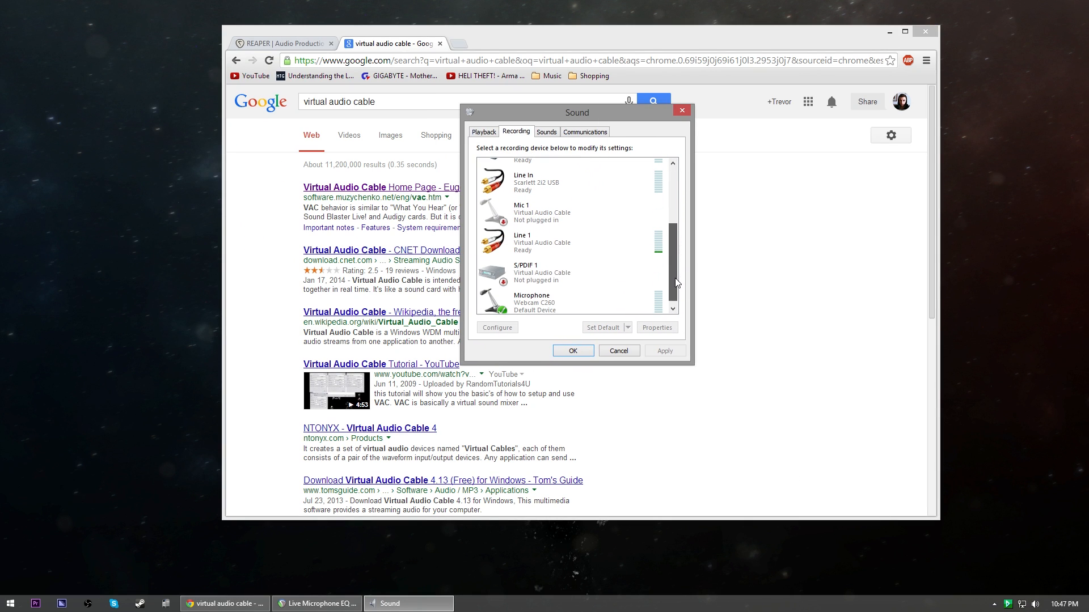
{"action": "left_click", "coordinate": [570, 243]}
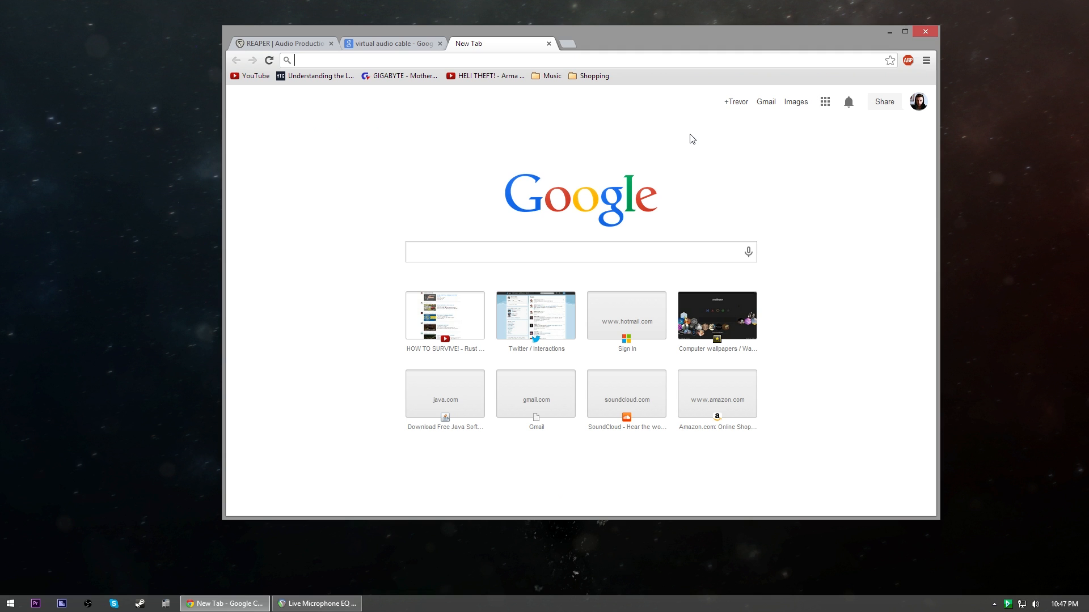
Search 'aiso4all' and visit the official asio4all.com driver site
{"action": "type", "text": "aiso4all"}
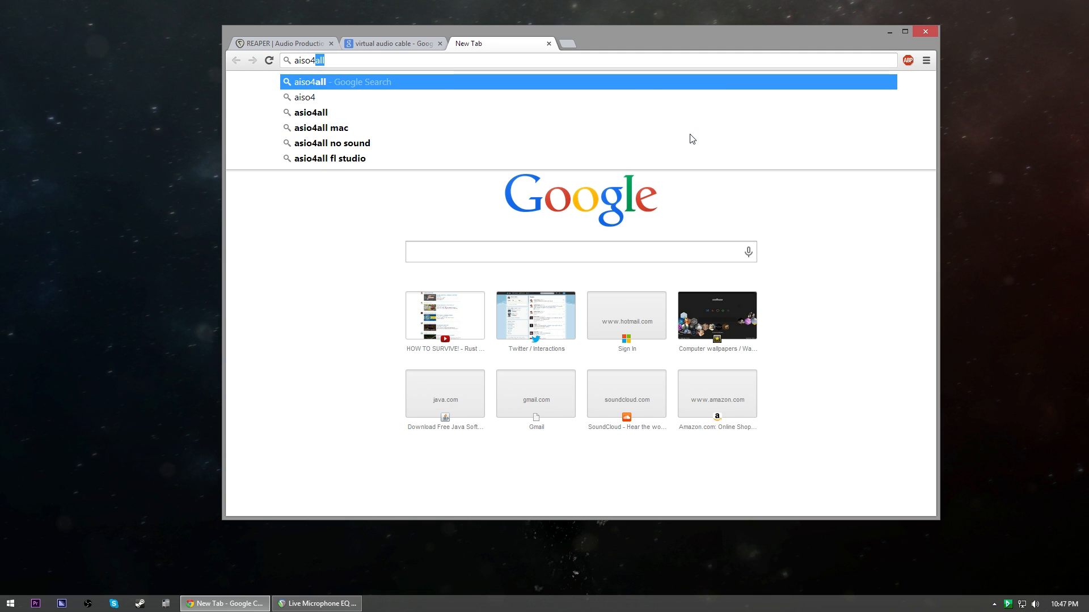
{"action": "key", "text": "Return"}
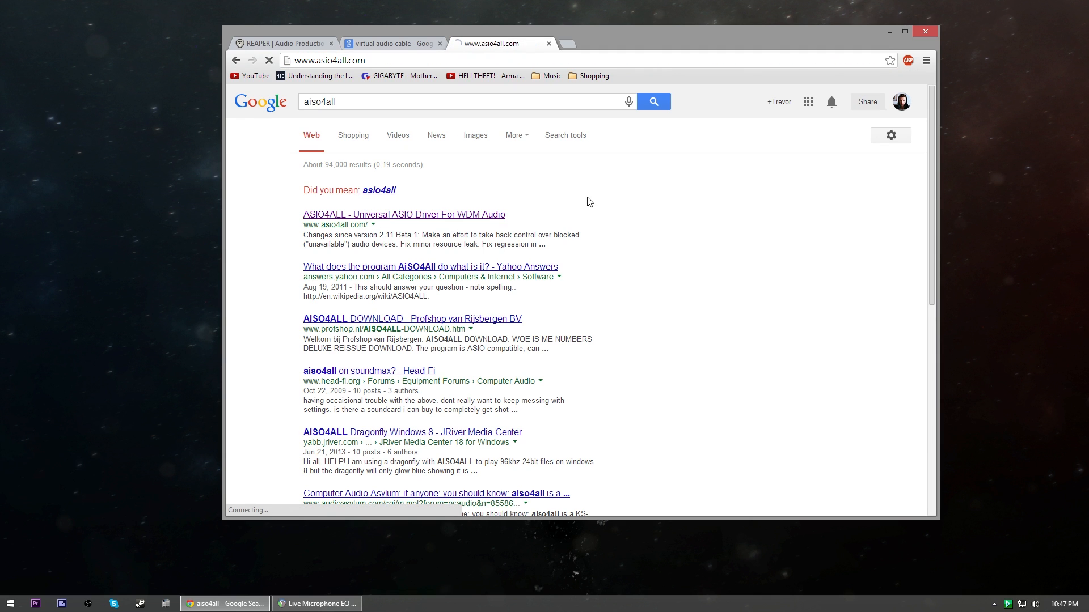
{"action": "left_click", "coordinate": [403, 214]}
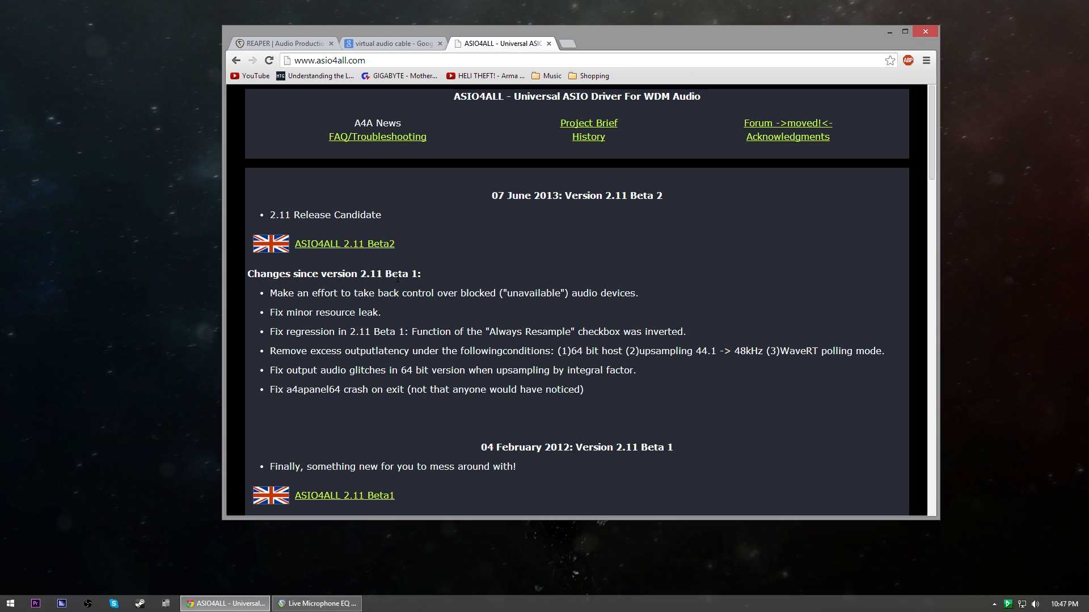
{"action": "mouse_move", "coordinate": [361, 253]}
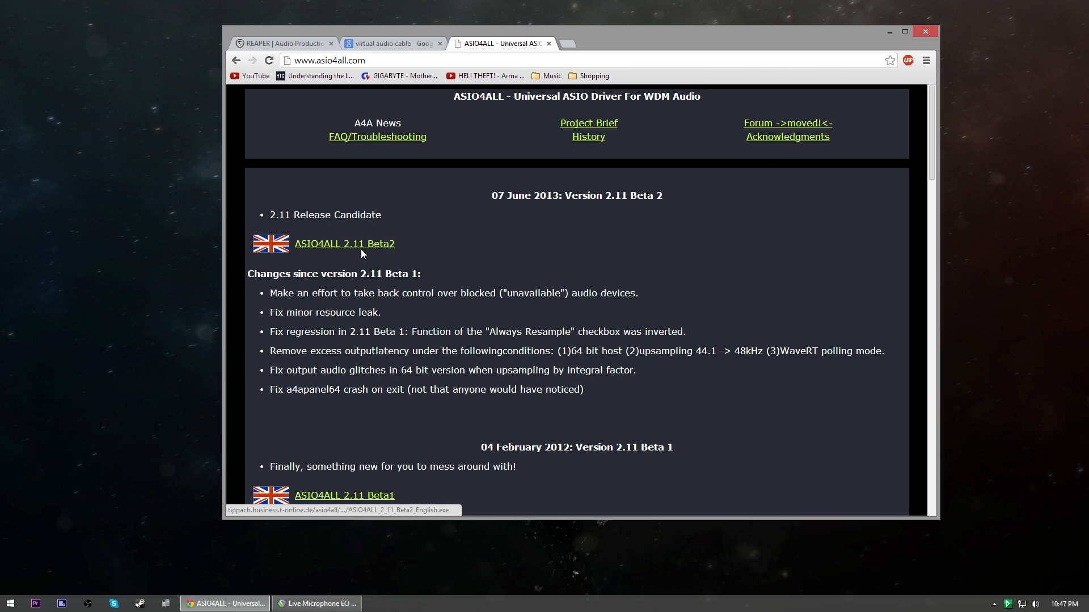
{"action": "mouse_move", "coordinate": [531, 107]}
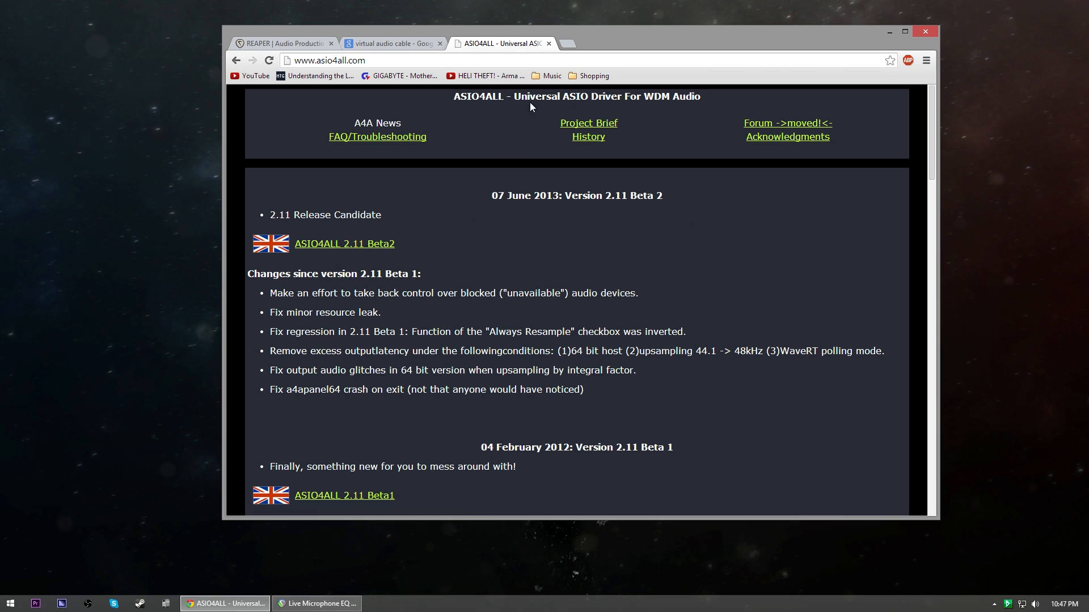
Close the ASIO4ALL and virtual audio cable tabs, leaving only the REAPER page
{"action": "left_click", "coordinate": [548, 43]}
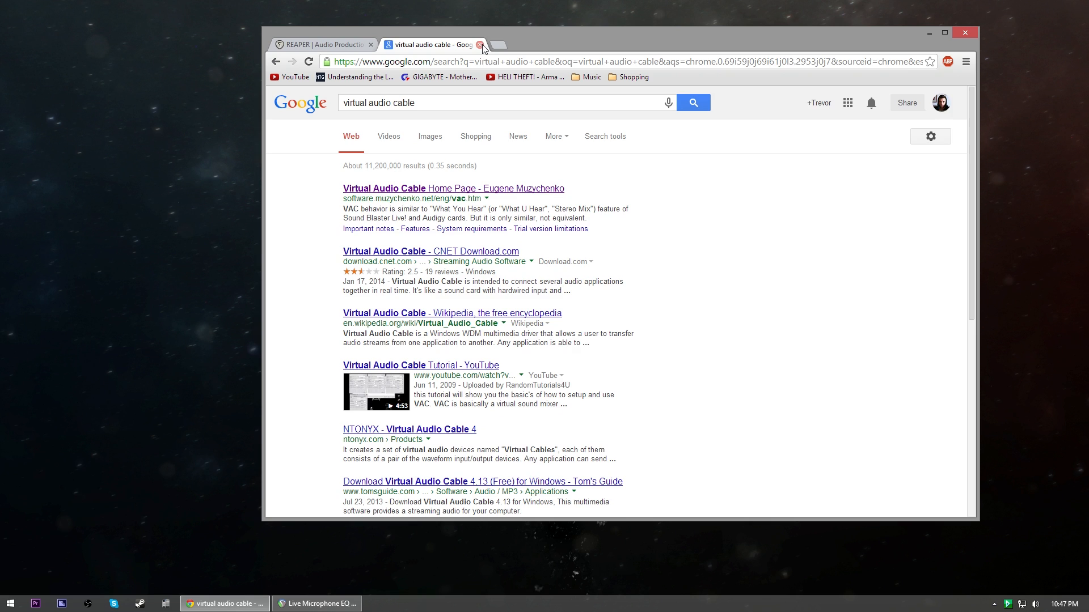
{"action": "left_click", "coordinate": [478, 45]}
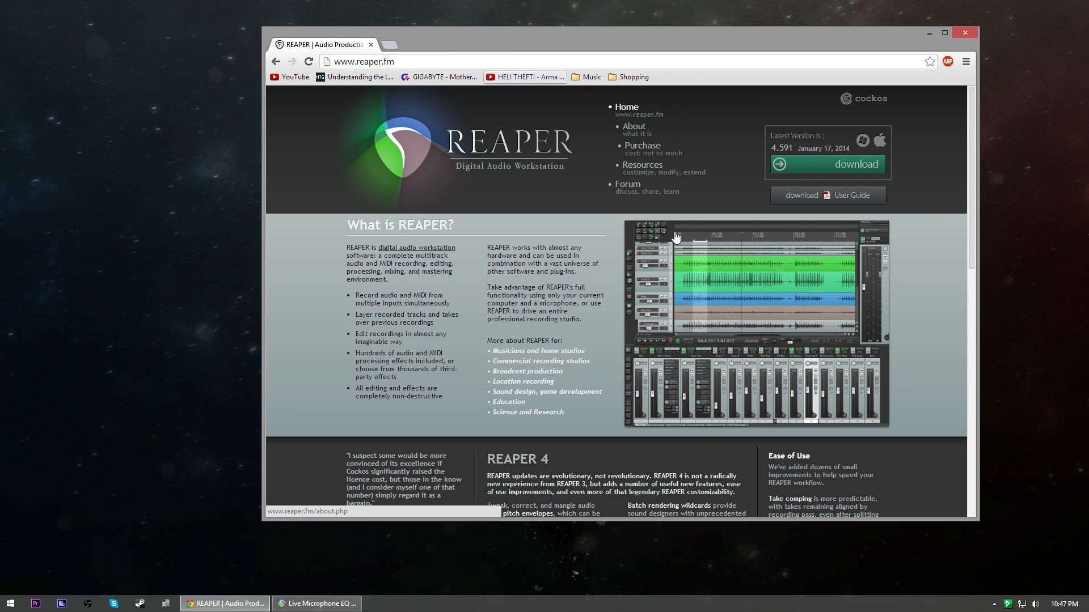
{"action": "mouse_move", "coordinate": [511, 191]}
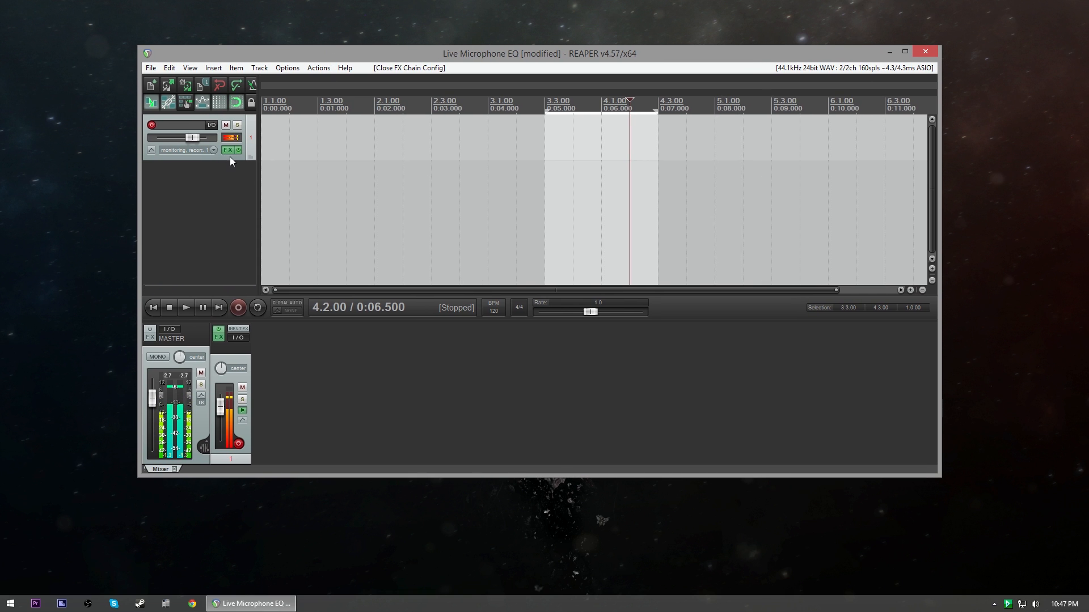
Inspect ReaEQ, ReaComp and ReaGate in turn within Track 1's effects chain
{"action": "left_click", "coordinate": [225, 151]}
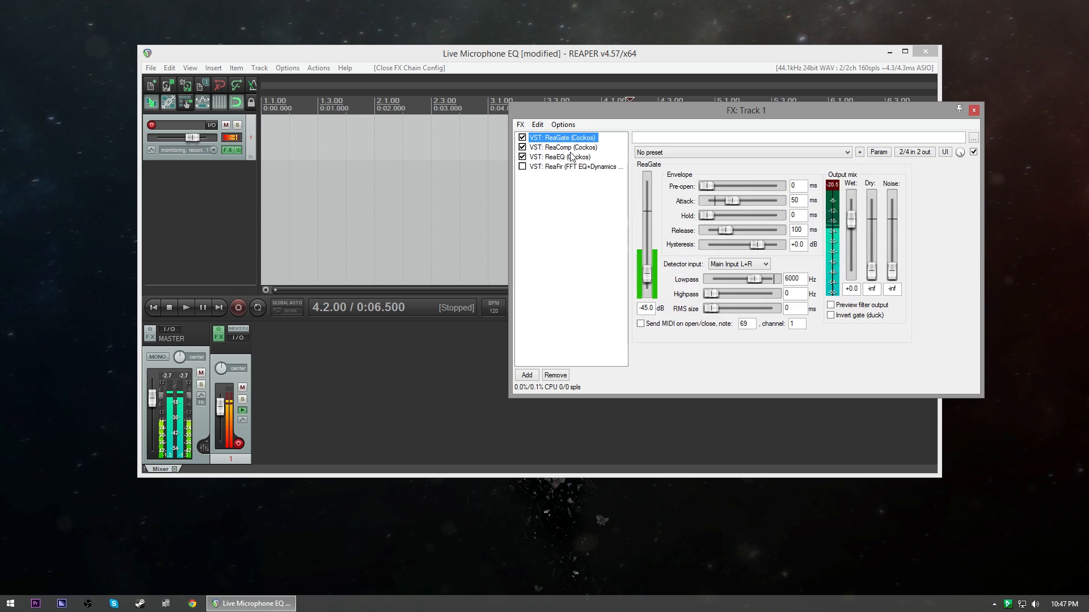
{"action": "left_click", "coordinate": [559, 157]}
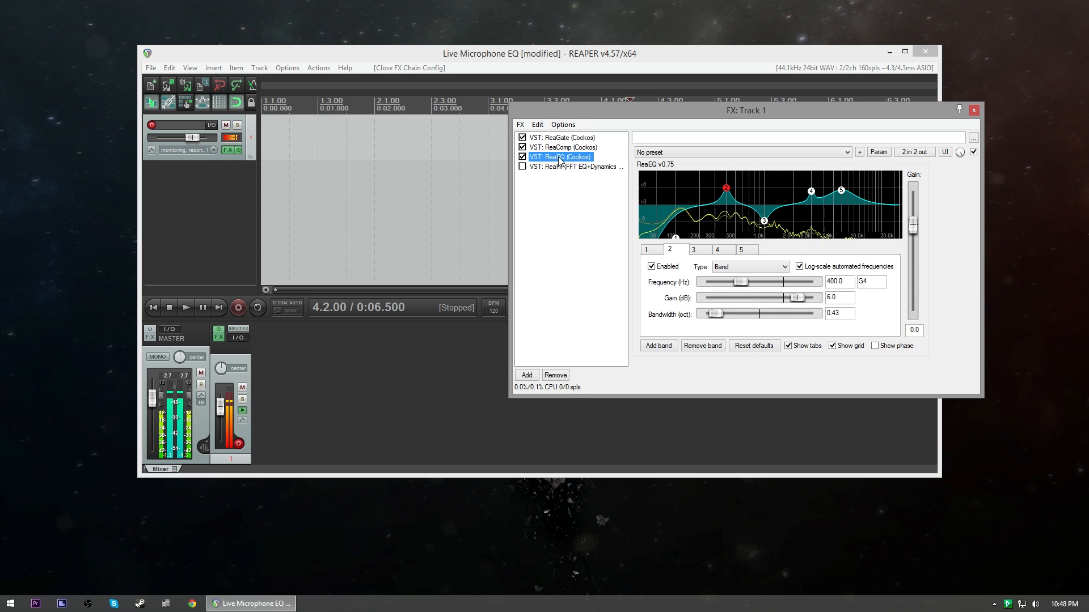
{"action": "left_click", "coordinate": [561, 148]}
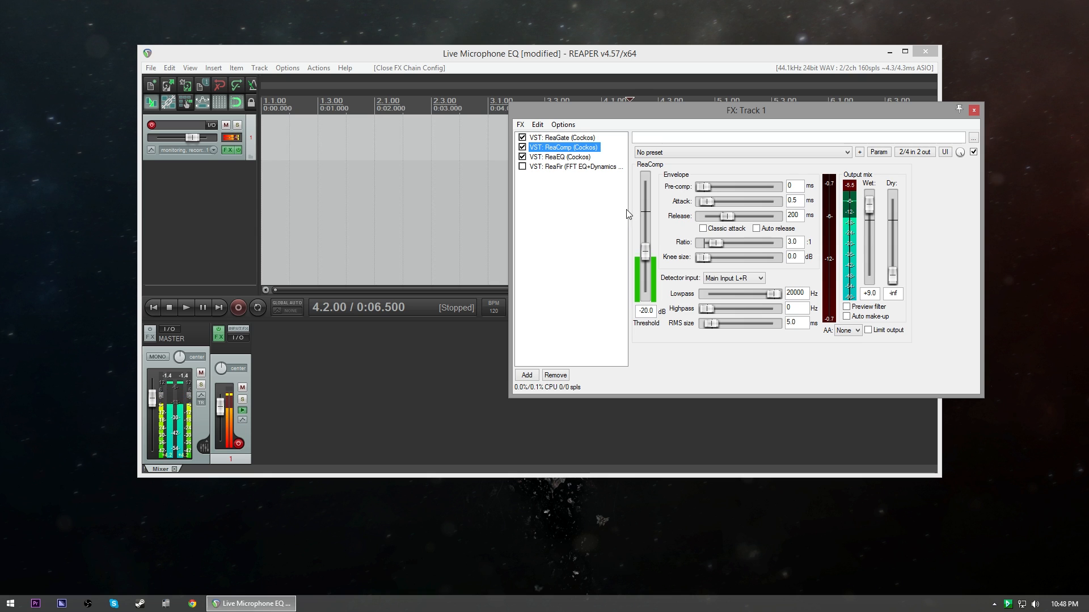
{"action": "left_click", "coordinate": [562, 137]}
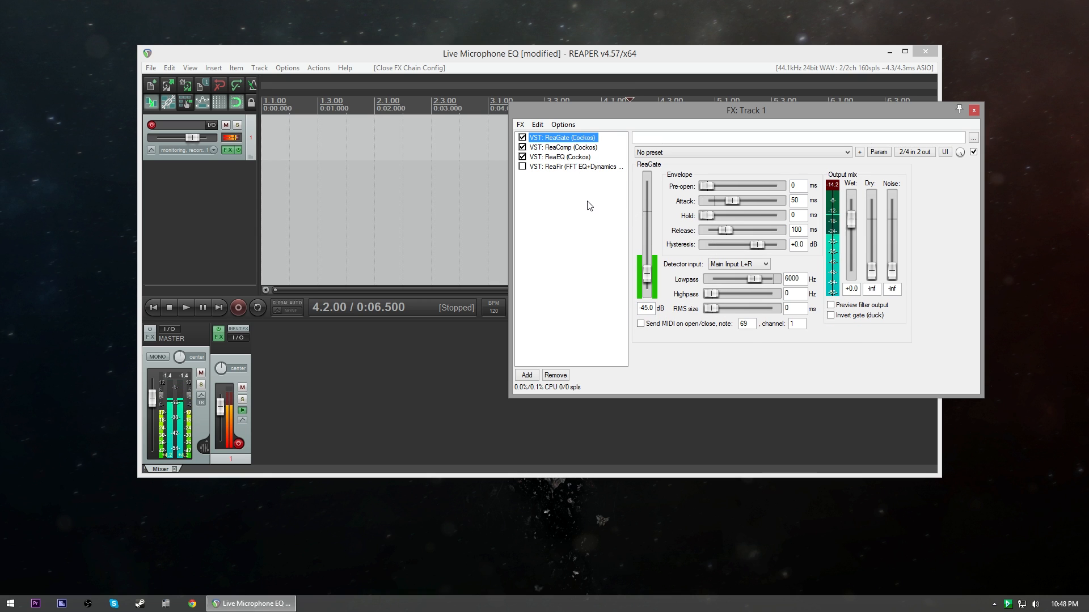
{"action": "mouse_move", "coordinate": [576, 192]}
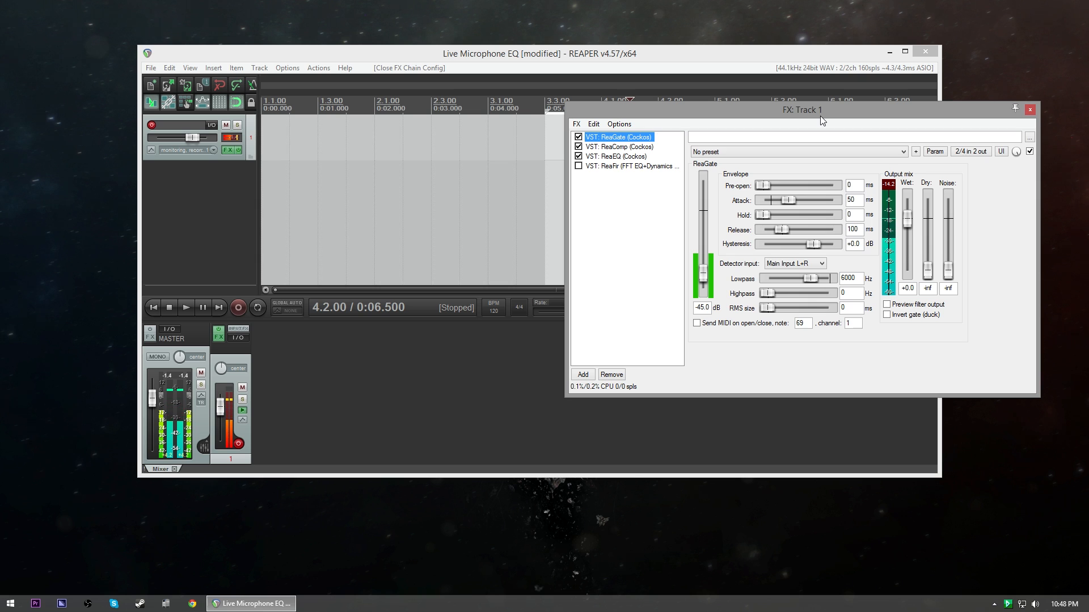
{"action": "mouse_move", "coordinate": [1011, 118]}
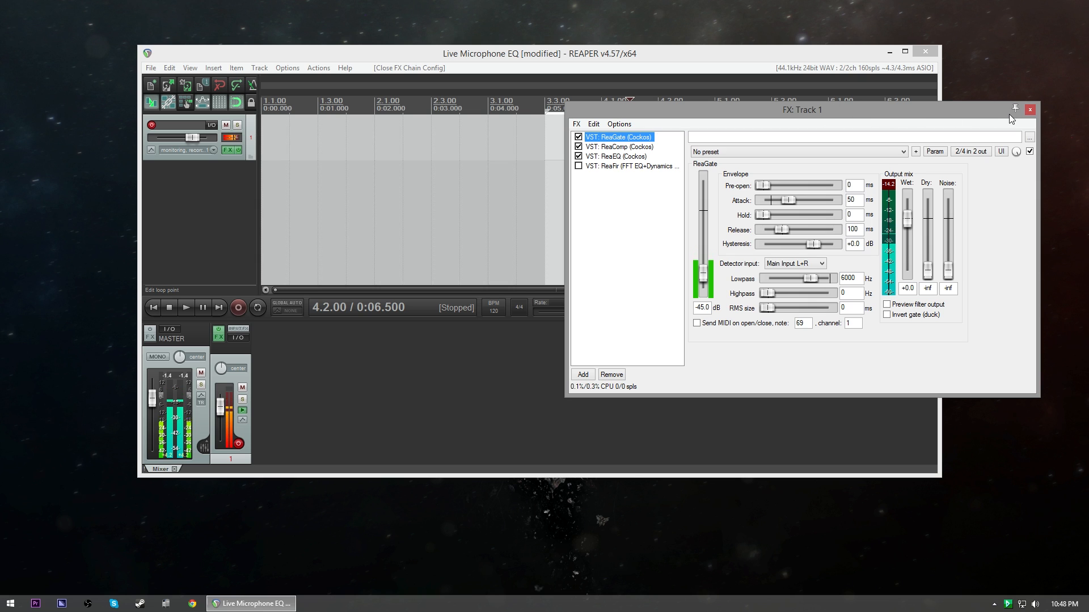
Close the effects chain window and bring up REAPER's Options menu
{"action": "left_click", "coordinate": [1030, 110]}
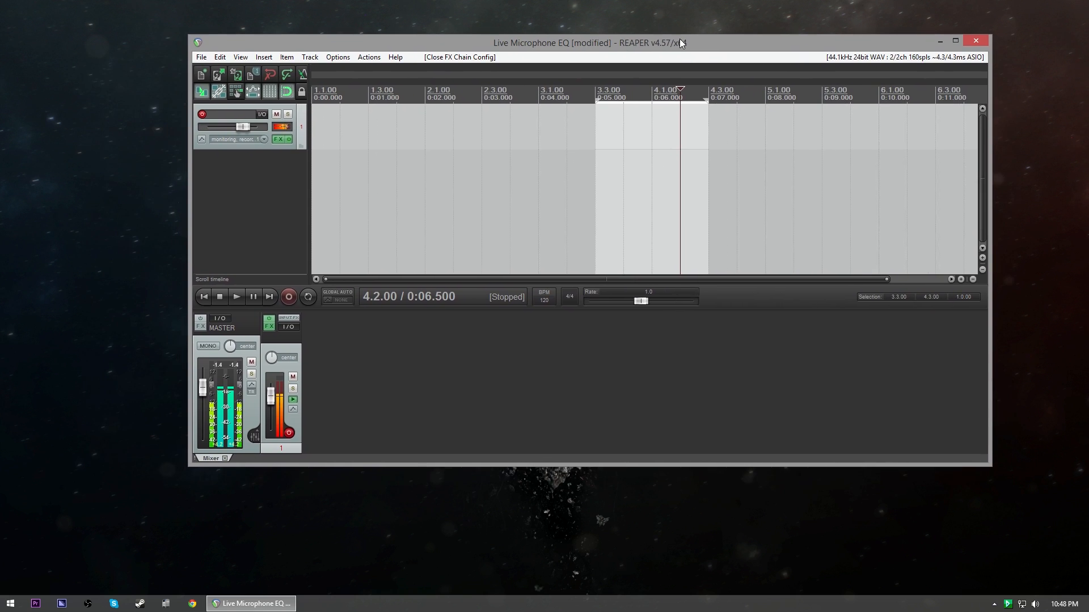
{"action": "left_click", "coordinate": [289, 138]}
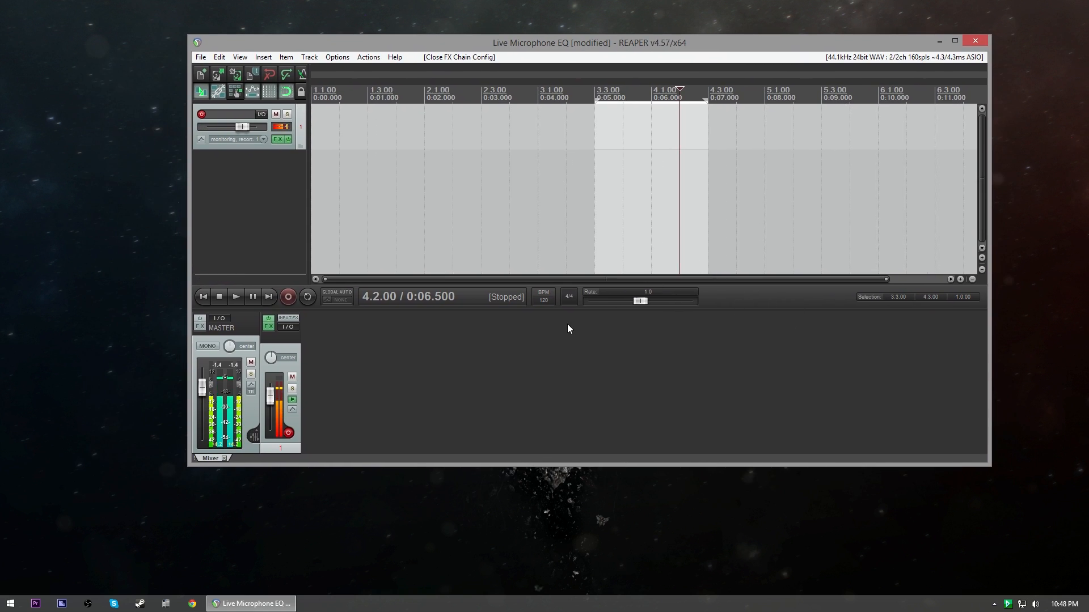
{"action": "mouse_move", "coordinate": [344, 76]}
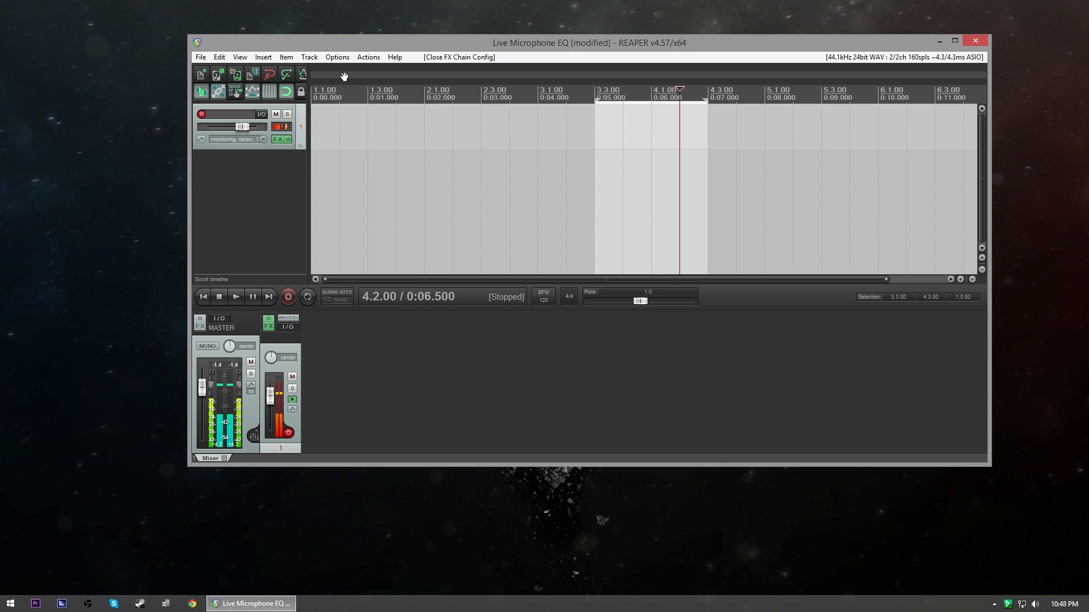
{"action": "left_click", "coordinate": [337, 56]}
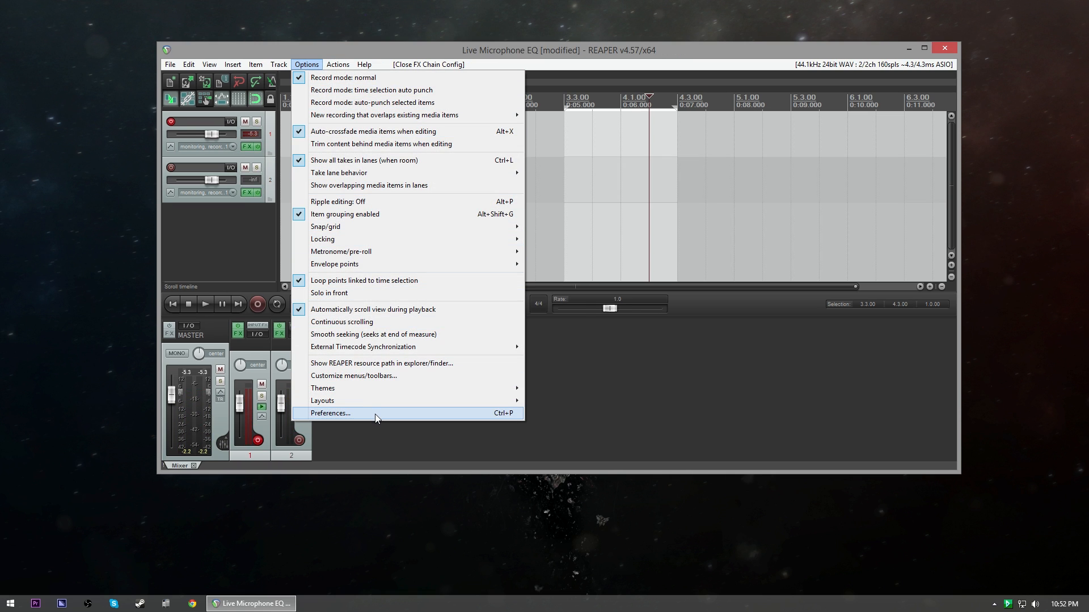
In Preferences > Device, set the audio system to ASIO with the ASIO4ALL v2 driver
{"action": "left_click", "coordinate": [329, 412]}
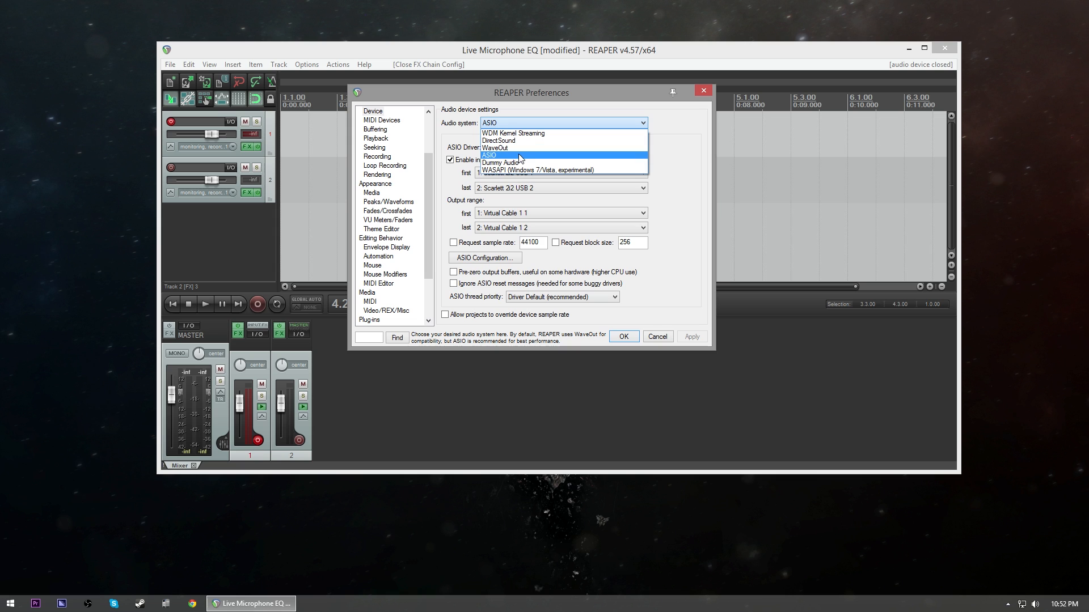
{"action": "left_click", "coordinate": [487, 155]}
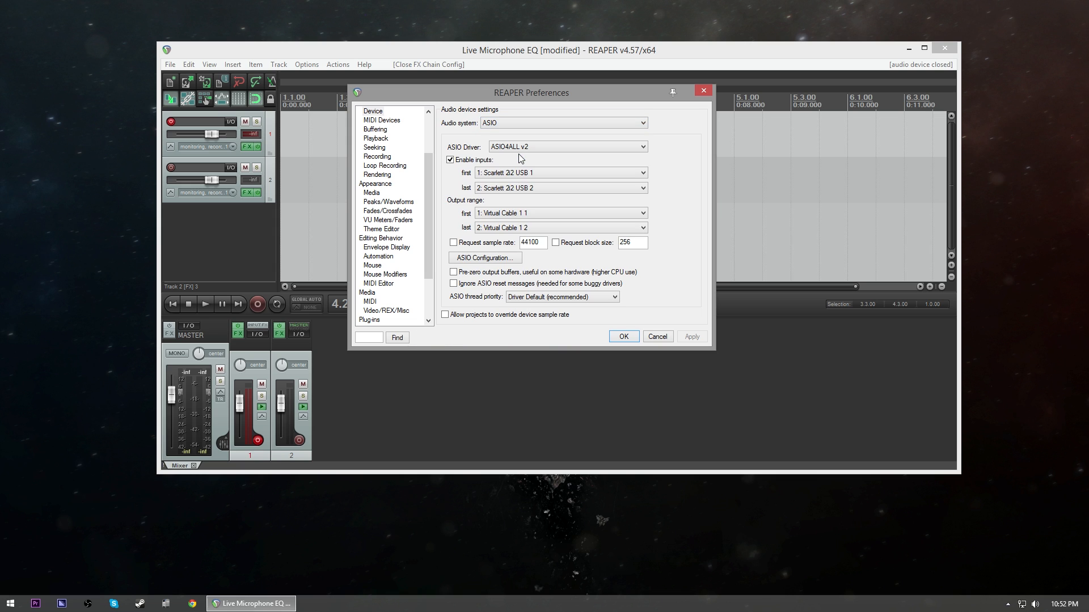
{"action": "left_click", "coordinate": [484, 257]}
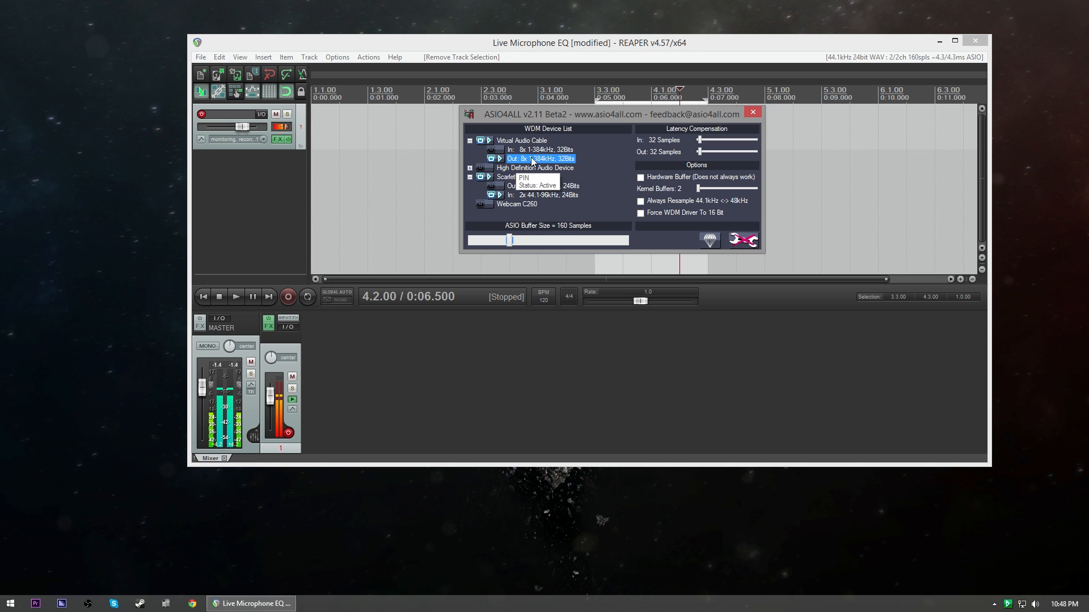
{"action": "mouse_move", "coordinate": [742, 241]}
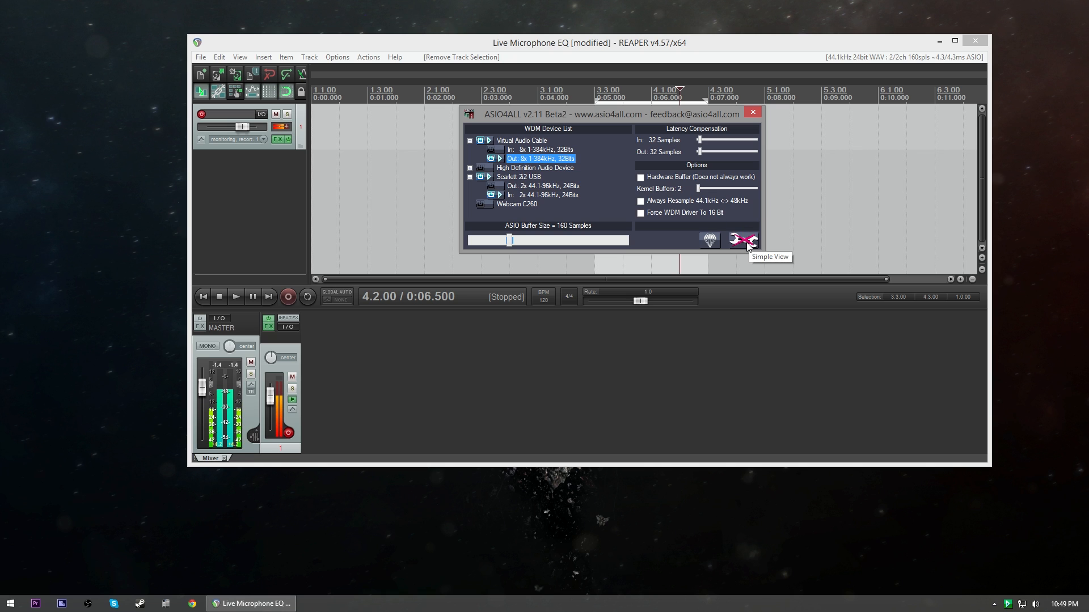
Switch the ASIO4ALL panel to Simple View and back to the advanced device list
{"action": "left_click", "coordinate": [742, 241]}
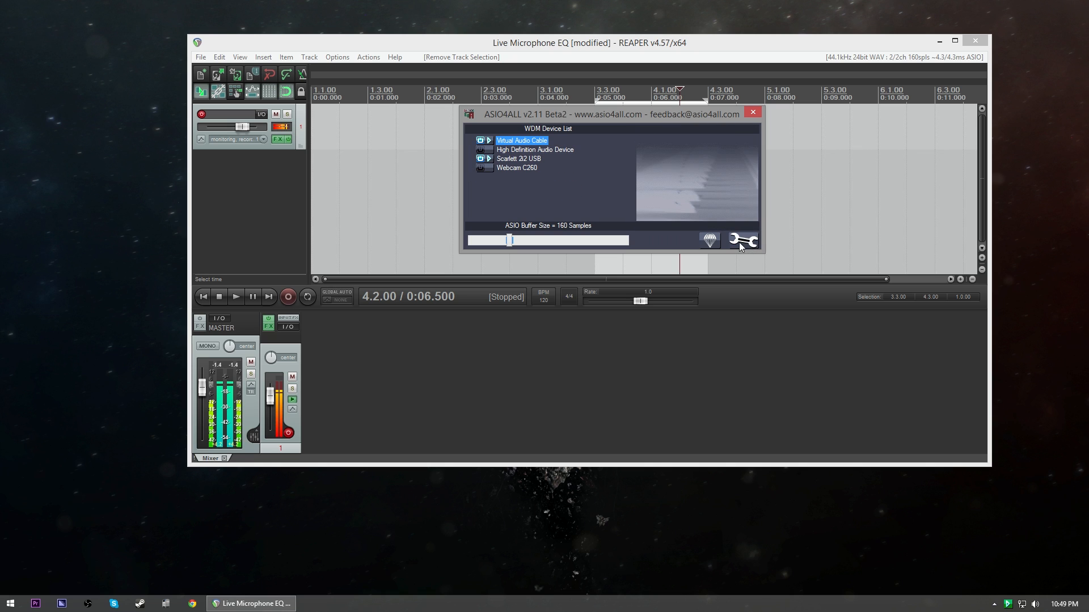
{"action": "mouse_move", "coordinate": [742, 240]}
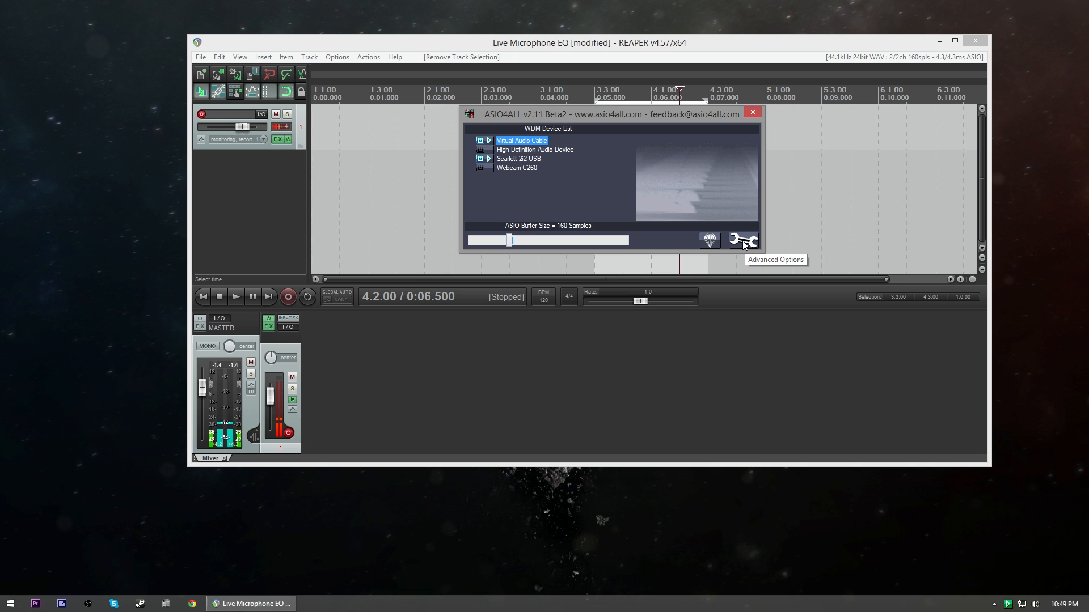
{"action": "mouse_move", "coordinate": [717, 244]}
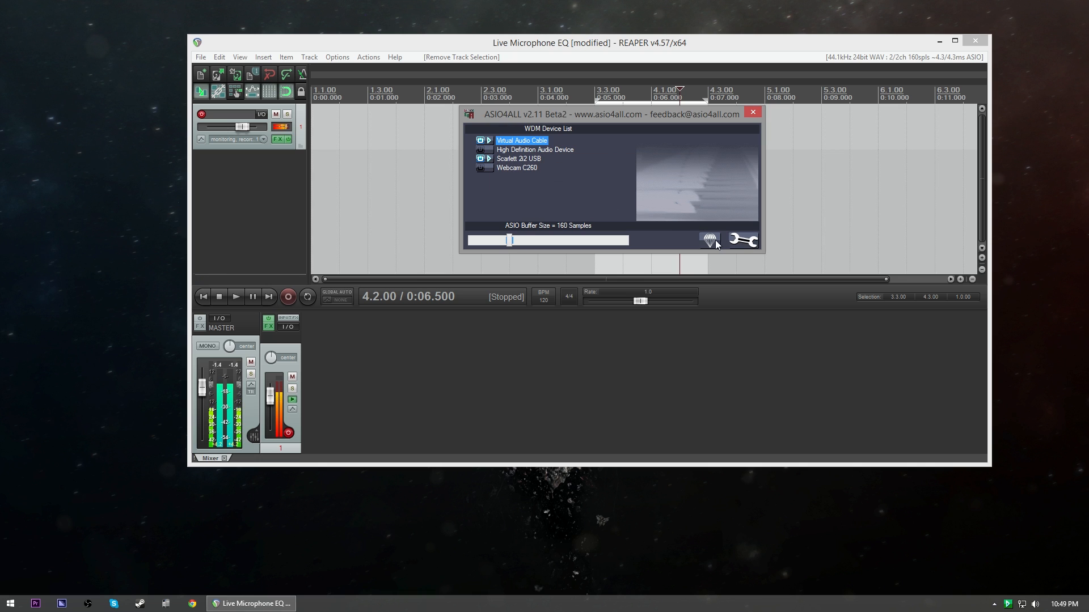
{"action": "left_click", "coordinate": [742, 240]}
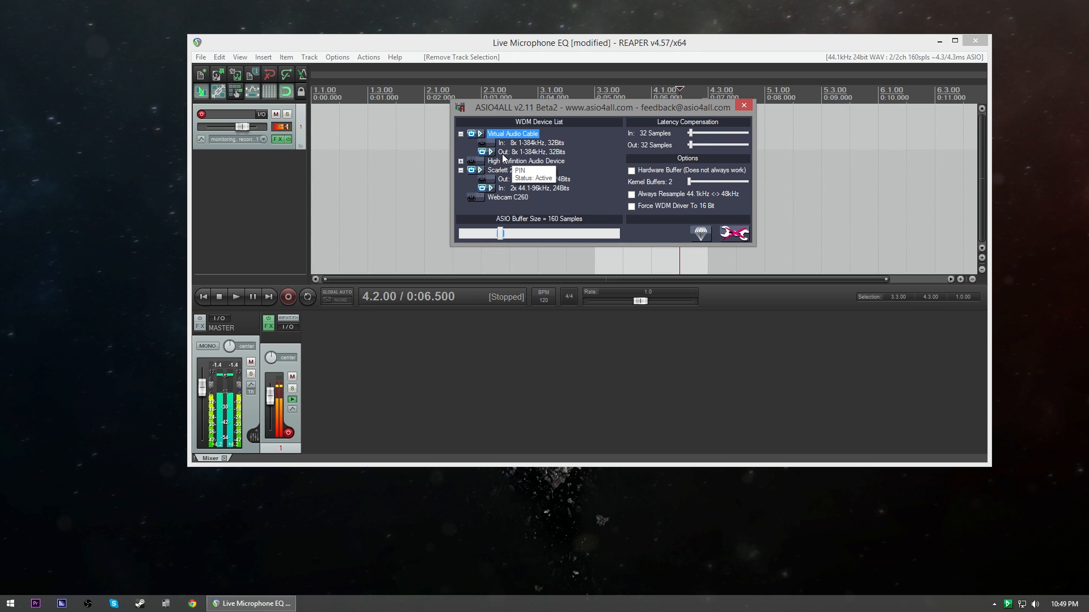
{"action": "mouse_move", "coordinate": [518, 173]}
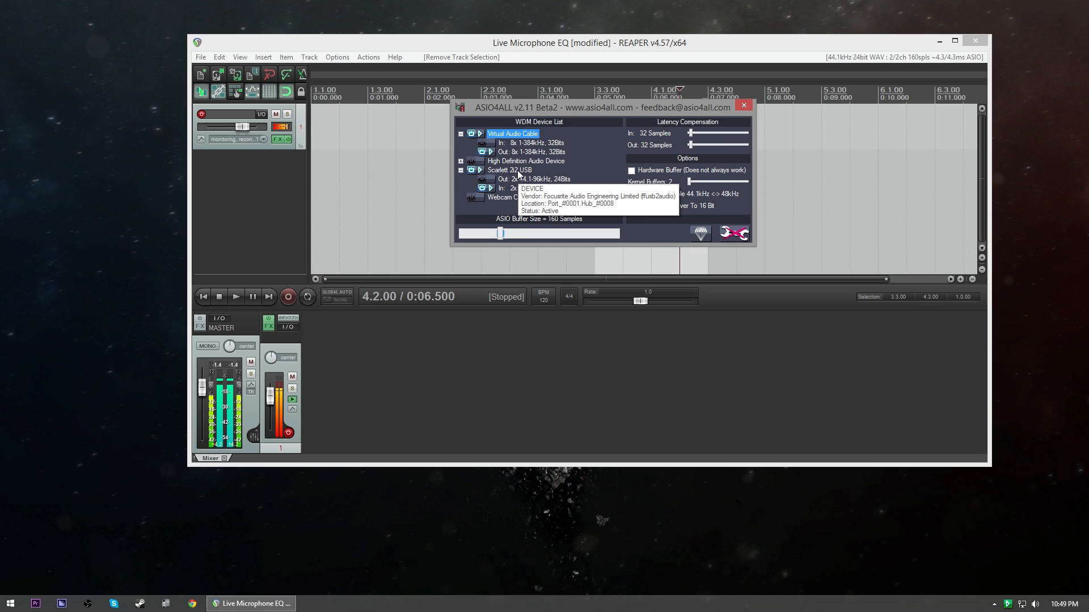
{"action": "mouse_move", "coordinate": [502, 197]}
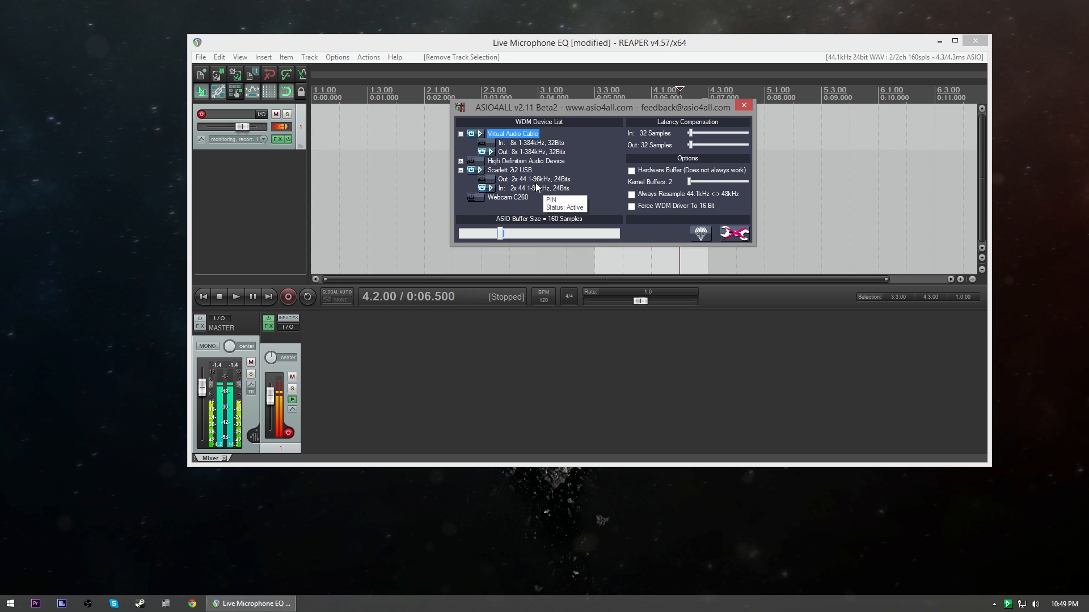
{"action": "mouse_move", "coordinate": [488, 200]}
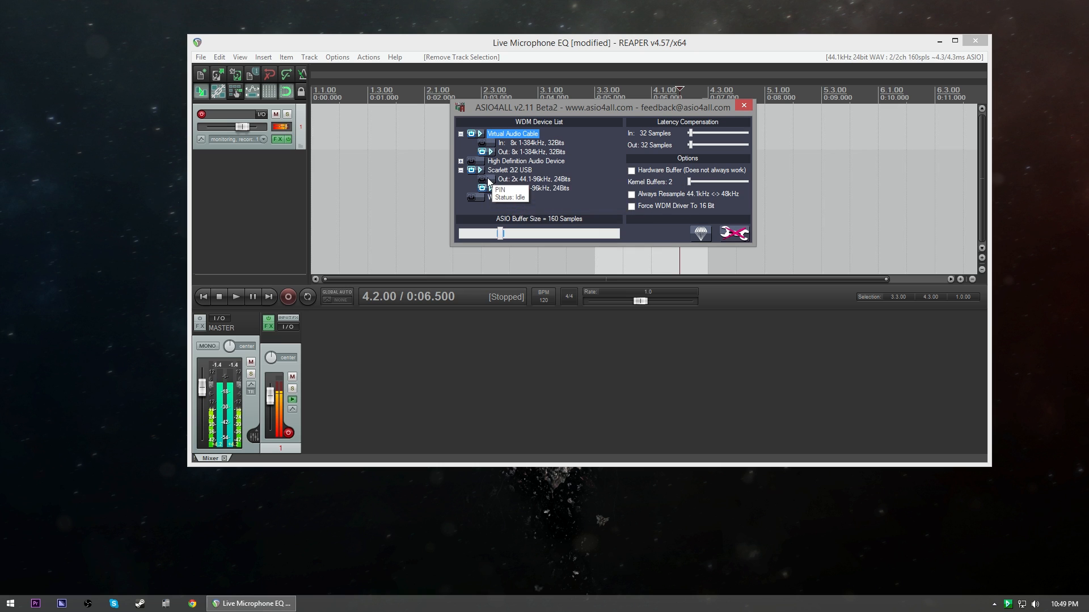
{"action": "mouse_move", "coordinate": [485, 134]}
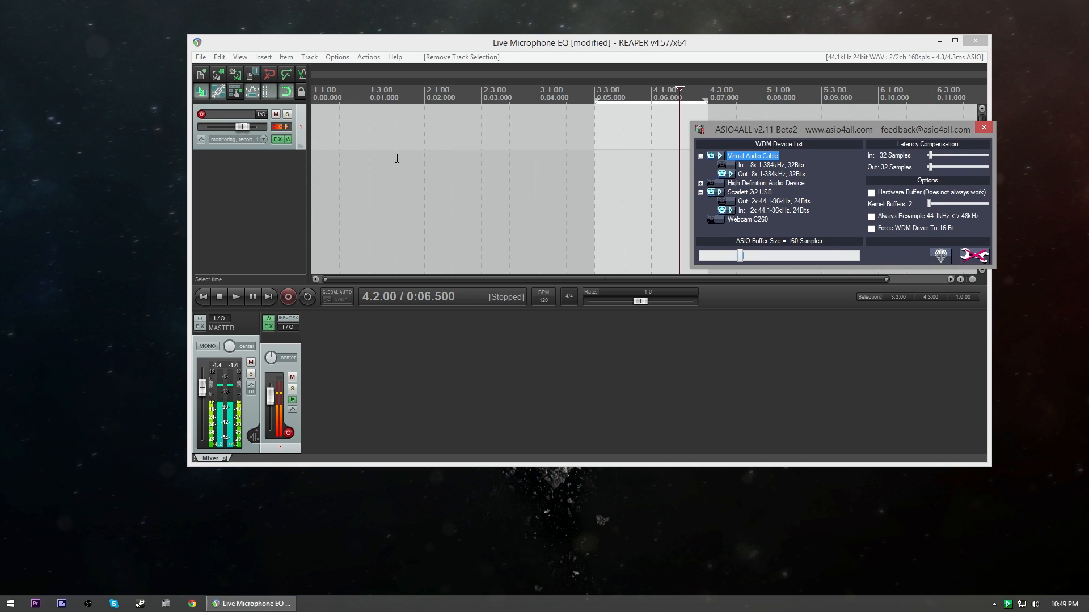
{"action": "mouse_move", "coordinate": [773, 218]}
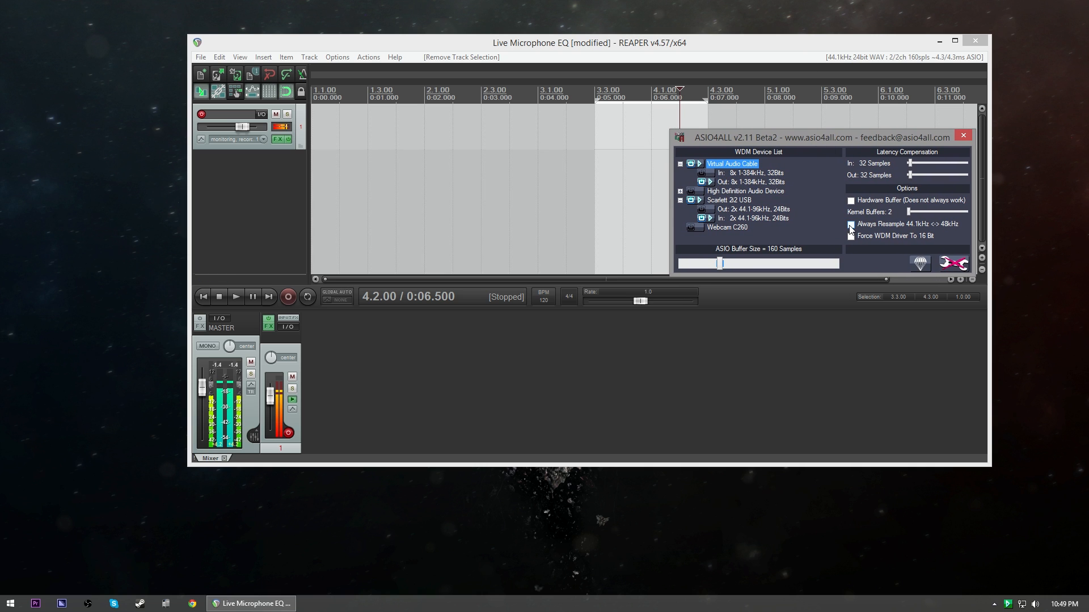
Toggle ASIO4ALL's 'Always Resample 44.1kHz <-> 48kHz' option
{"action": "left_click", "coordinate": [963, 135]}
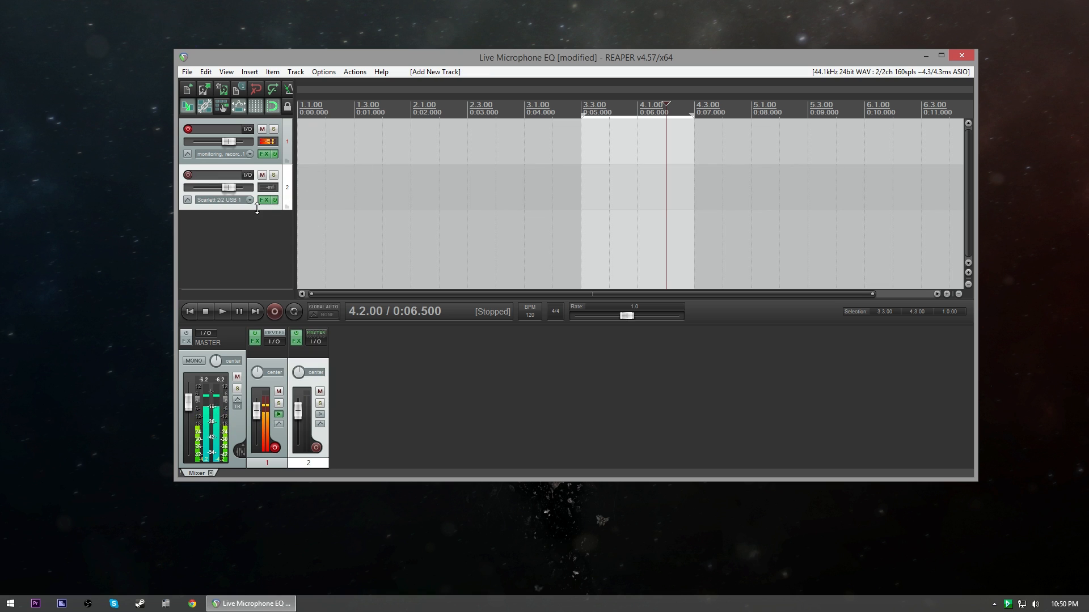
Enable Monitor Input on track 2 and set Record: disable (input monitoring only)
{"action": "right_click", "coordinate": [223, 200]}
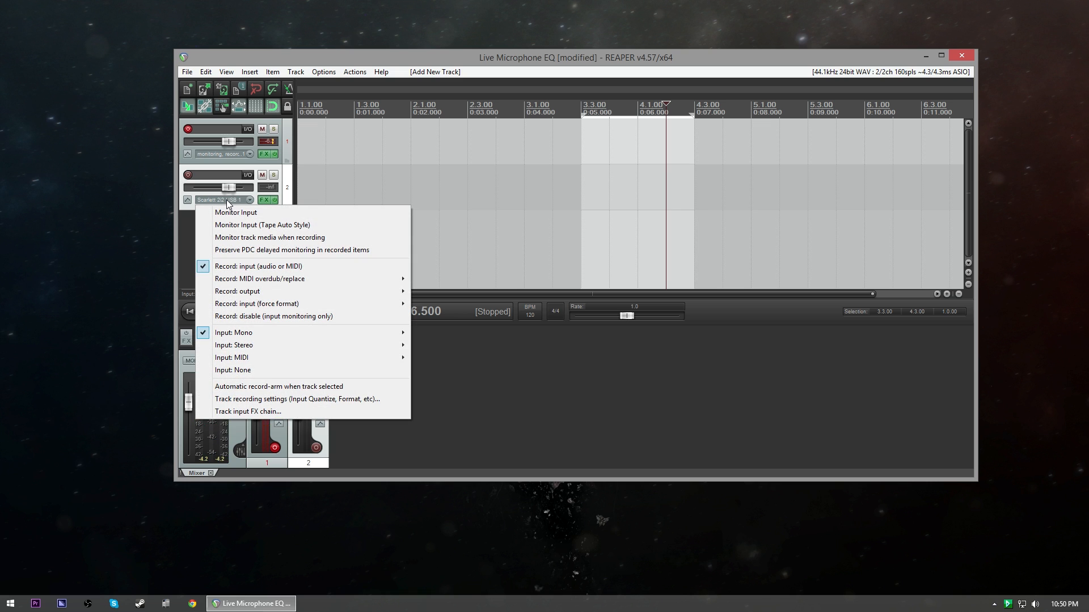
{"action": "mouse_move", "coordinate": [236, 212]}
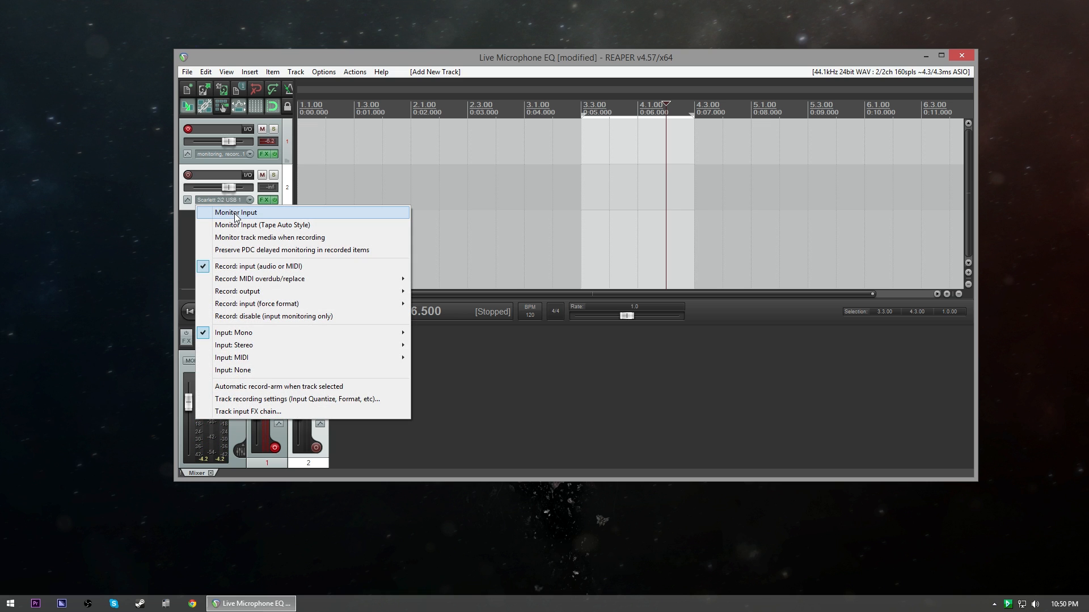
{"action": "left_click", "coordinate": [236, 212]}
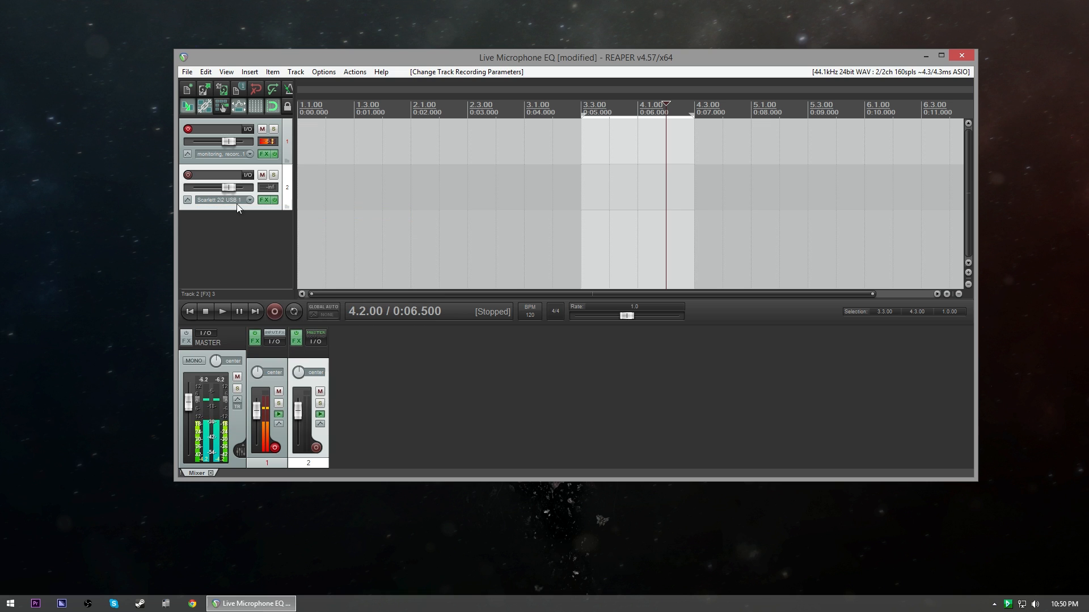
{"action": "mouse_move", "coordinate": [223, 199]}
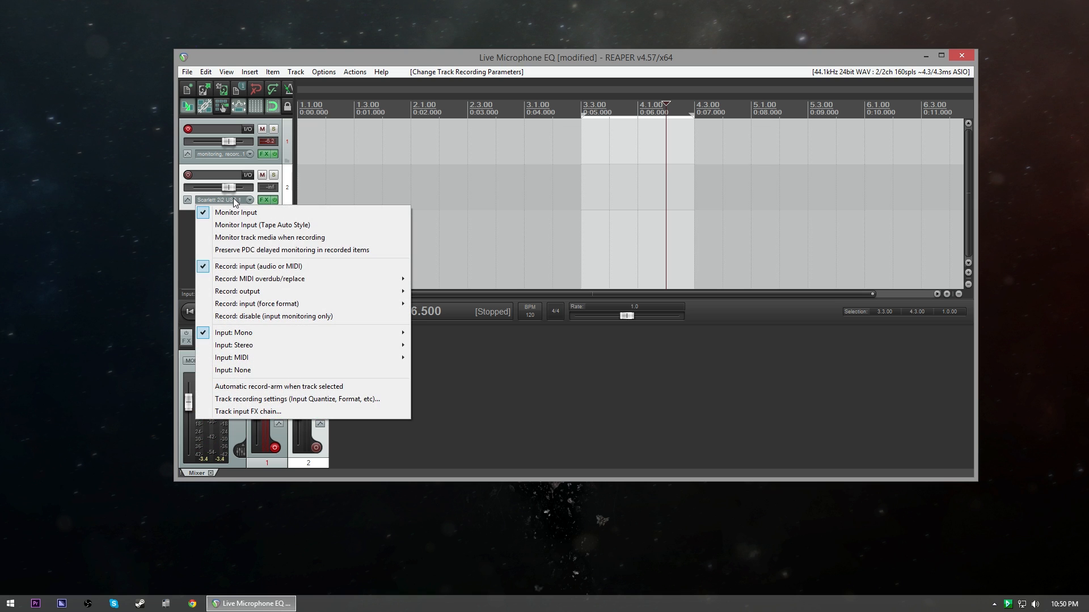
{"action": "mouse_move", "coordinate": [274, 317]}
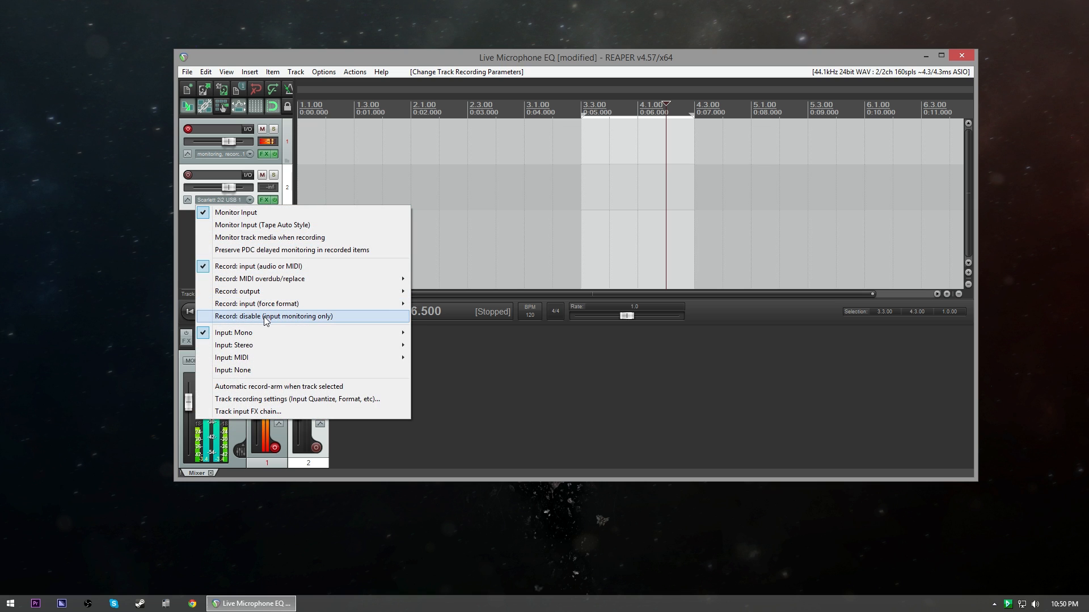
{"action": "left_click", "coordinate": [273, 316]}
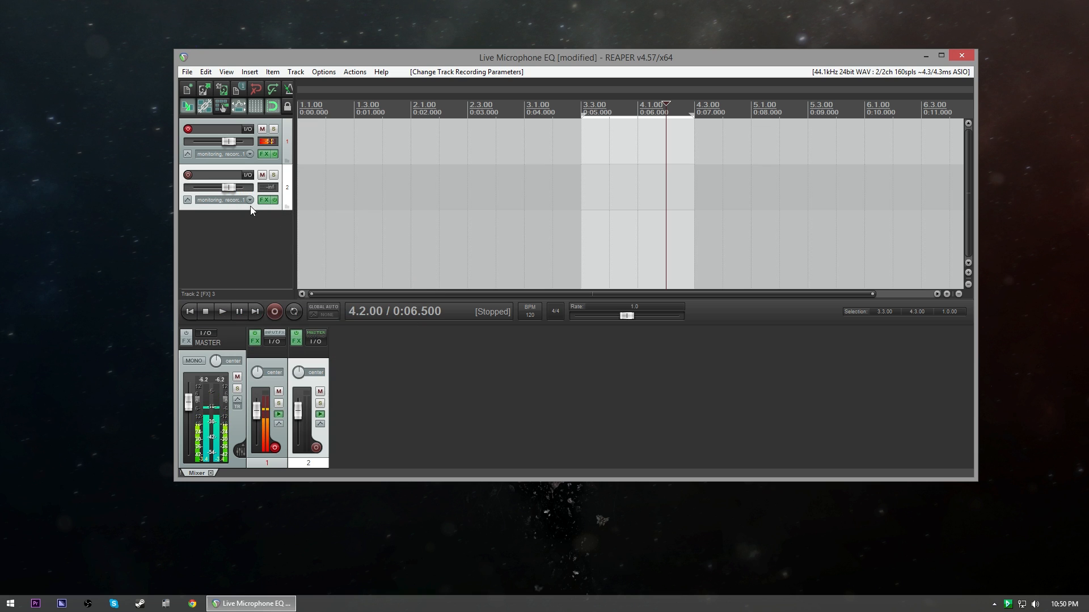
{"action": "left_click", "coordinate": [264, 153]}
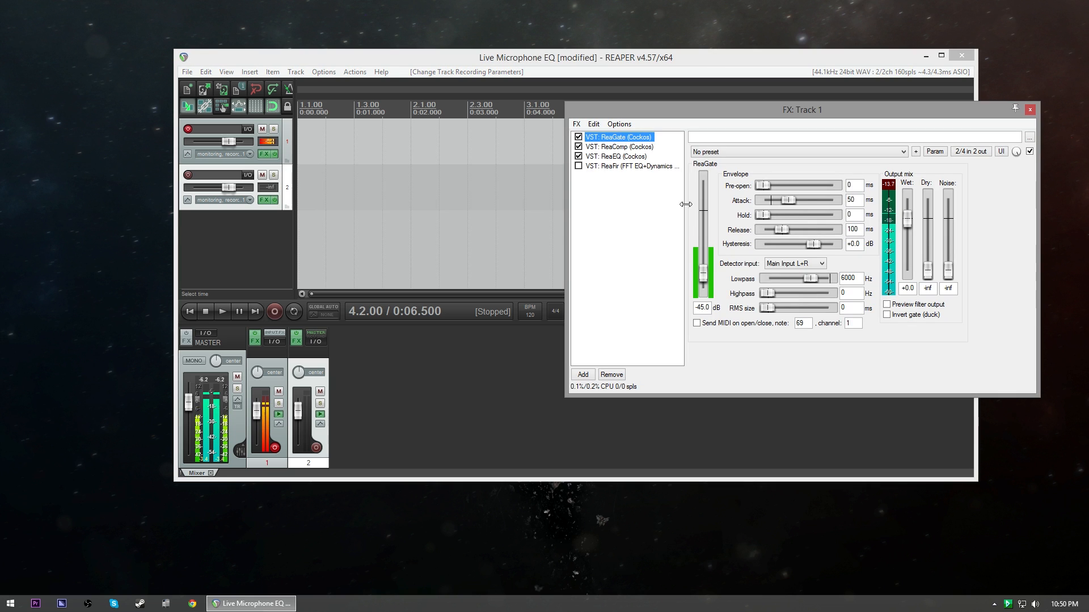
{"action": "left_click", "coordinate": [1030, 110]}
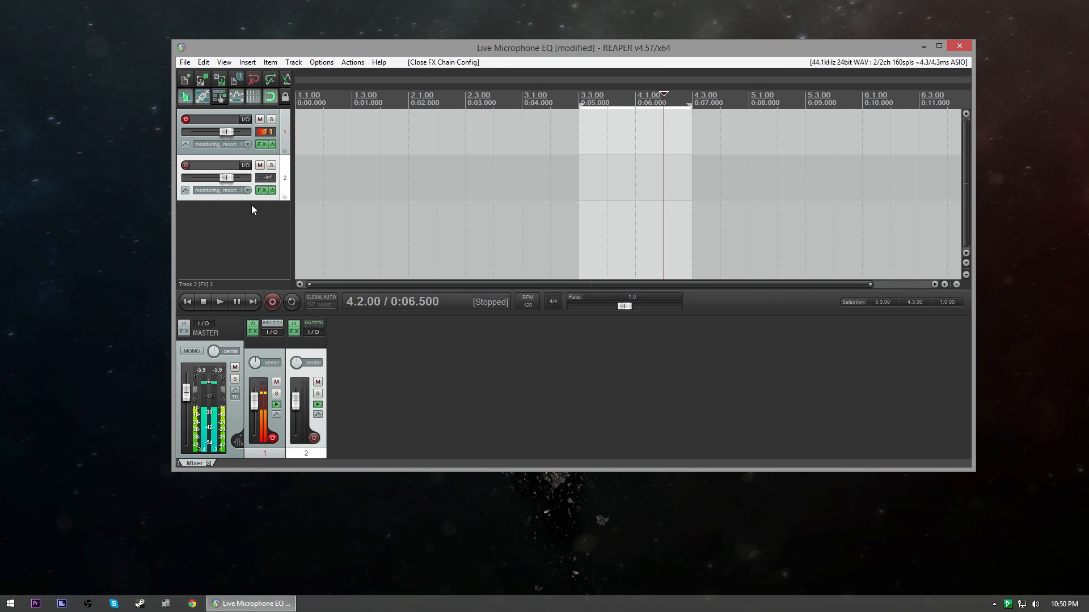
{"action": "left_click", "coordinate": [220, 190]}
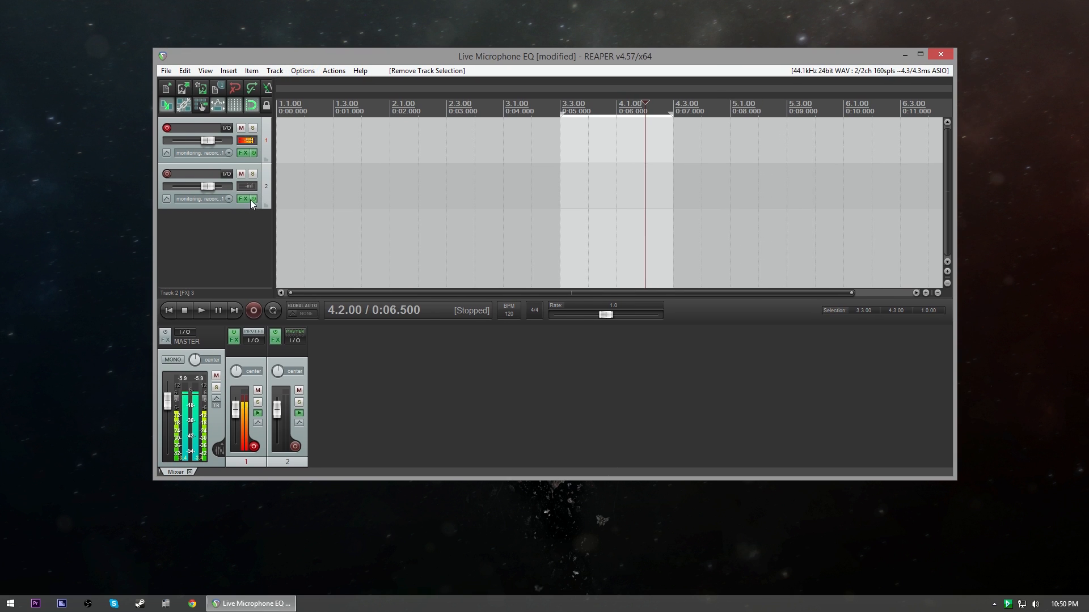
{"action": "left_click", "coordinate": [243, 198]}
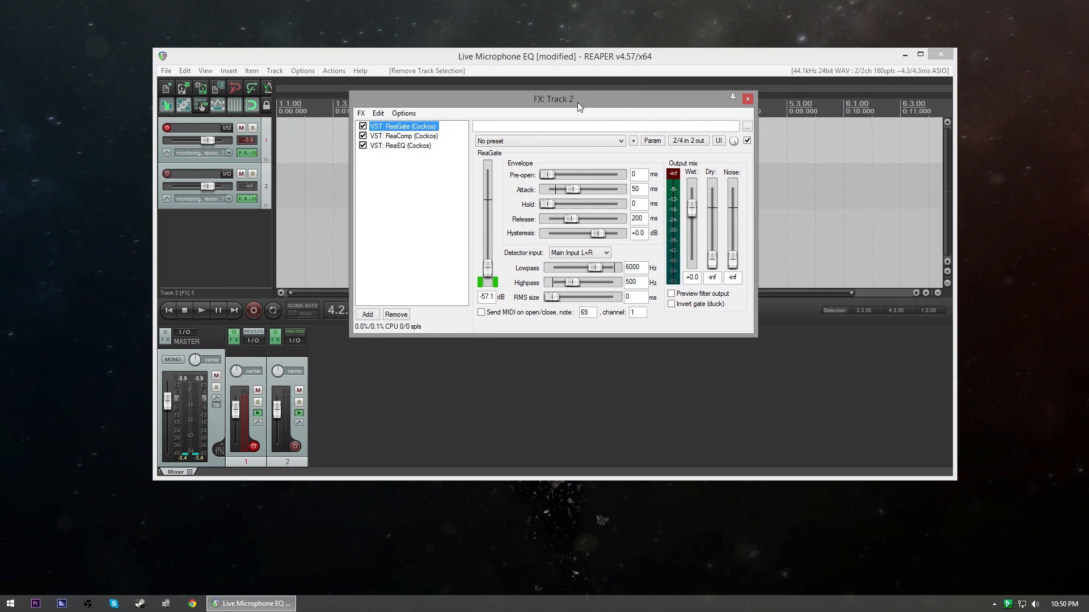
{"action": "left_click", "coordinate": [748, 99]}
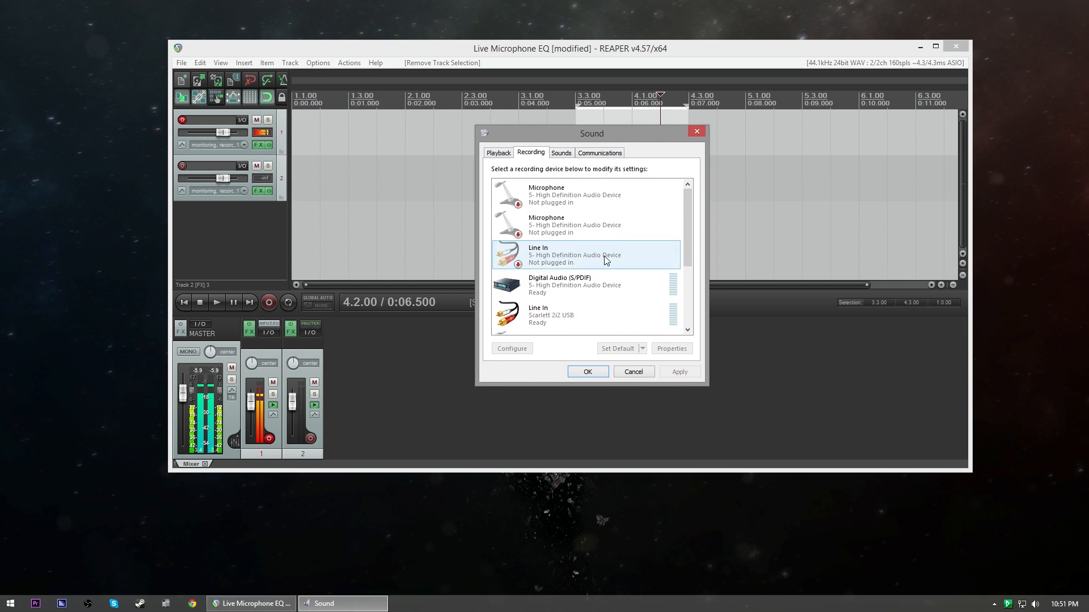
Select Line 1 (Virtual Audio Cable) in the Recording tab to watch its level meter
{"action": "scroll", "scroll_direction": "down", "scroll_amount": 3}
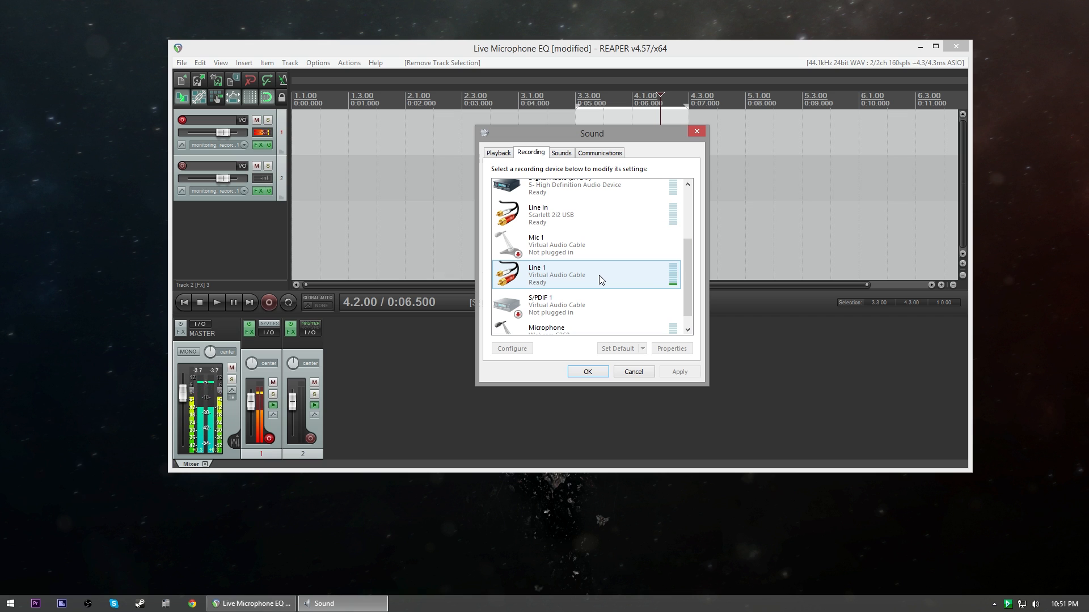
{"action": "mouse_move", "coordinate": [605, 289]}
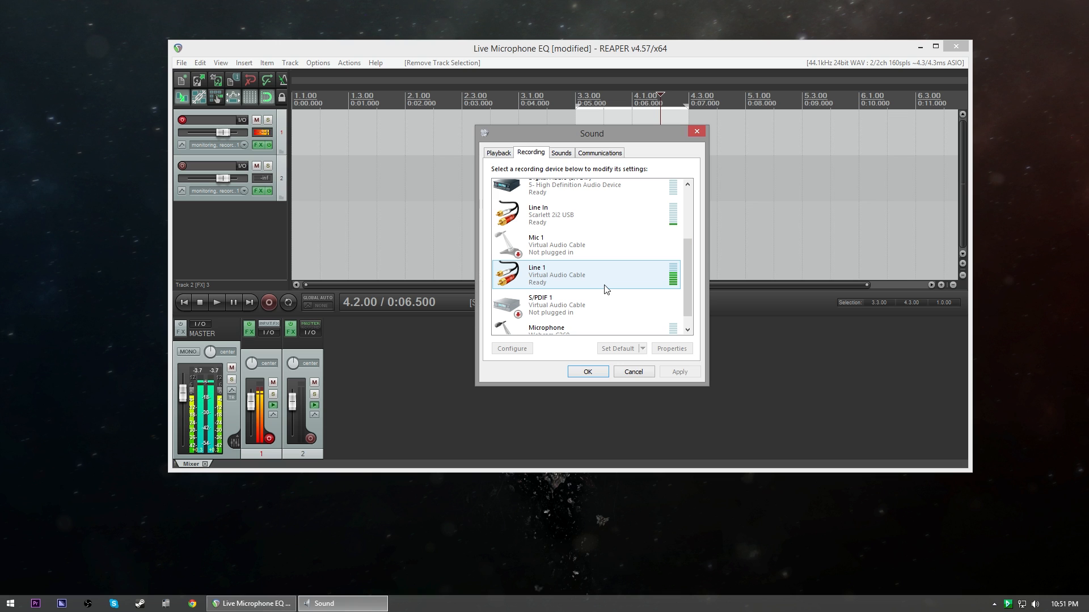
{"action": "mouse_move", "coordinate": [579, 287]}
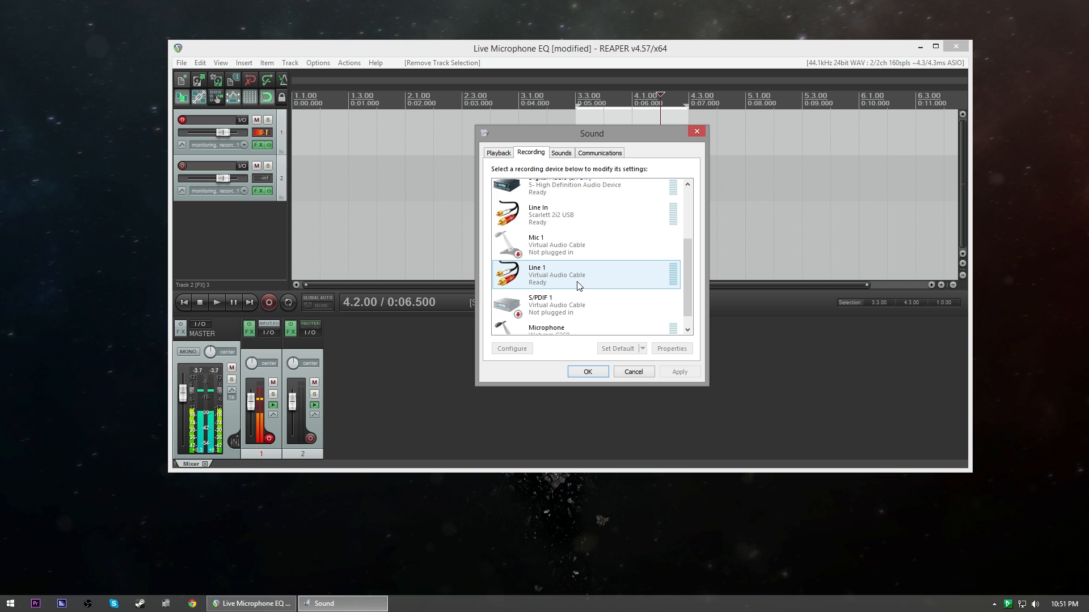
{"action": "left_click", "coordinate": [555, 275]}
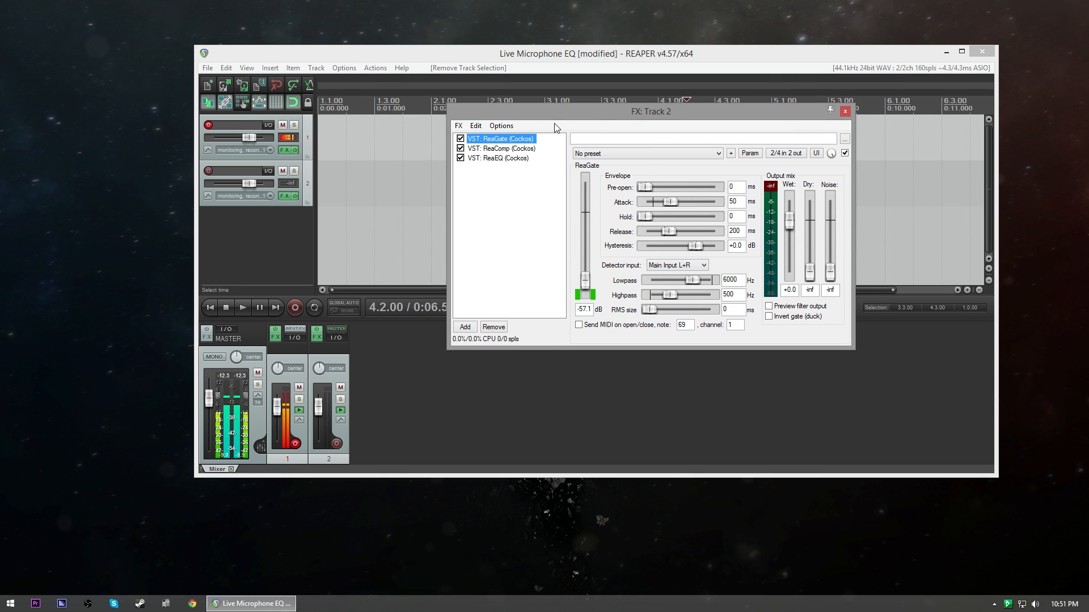
Review the ReaComp compressor settings in track 2's FX chain, then return to ReaGate
{"action": "left_click", "coordinate": [500, 157]}
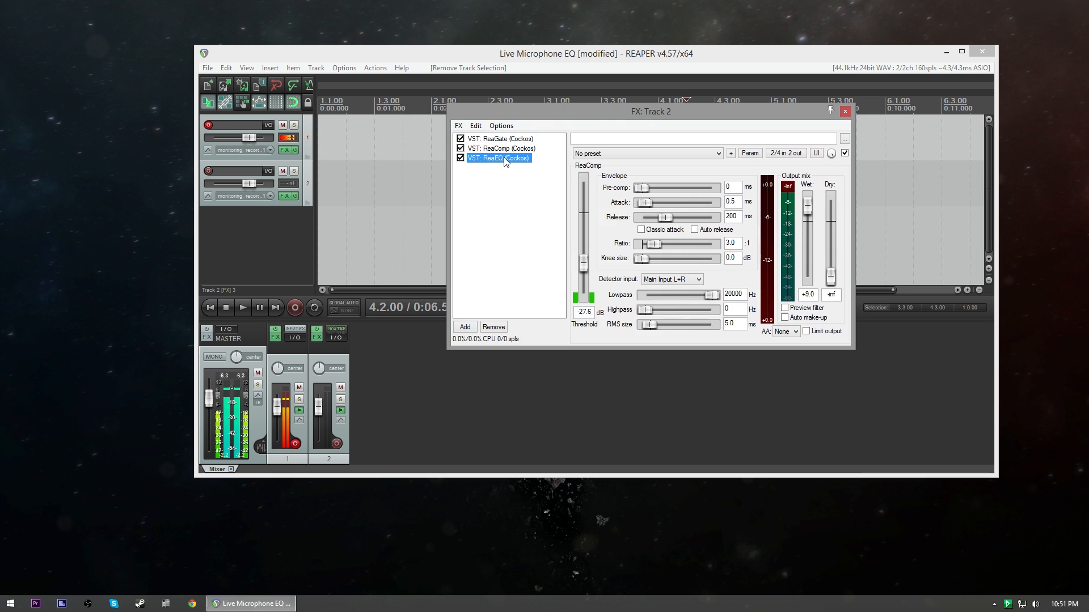
{"action": "left_click", "coordinate": [501, 138]}
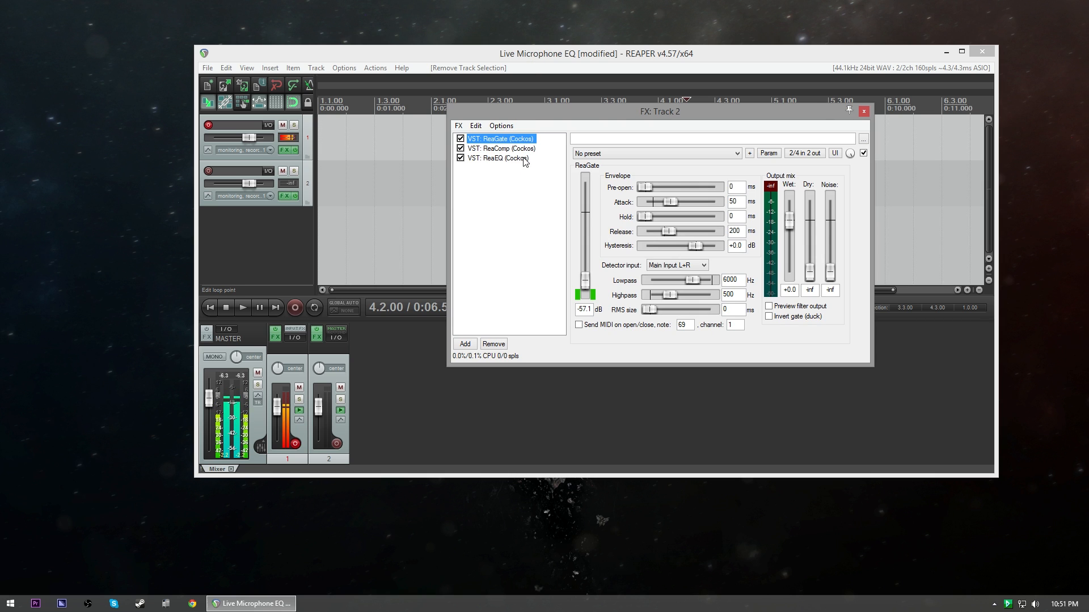
{"action": "mouse_move", "coordinate": [501, 174]}
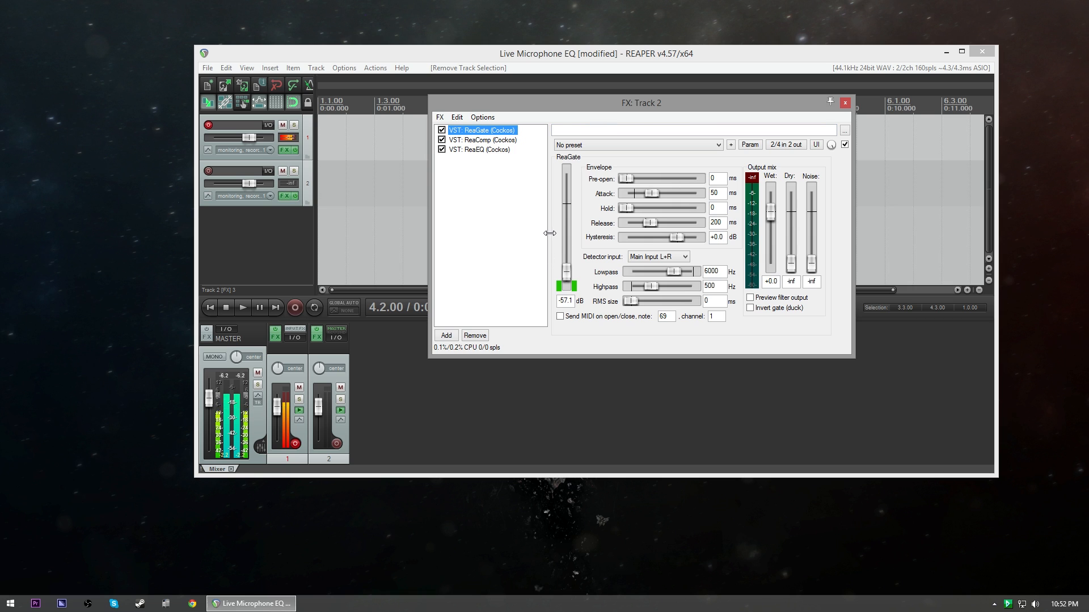
{"action": "mouse_move", "coordinate": [546, 229]}
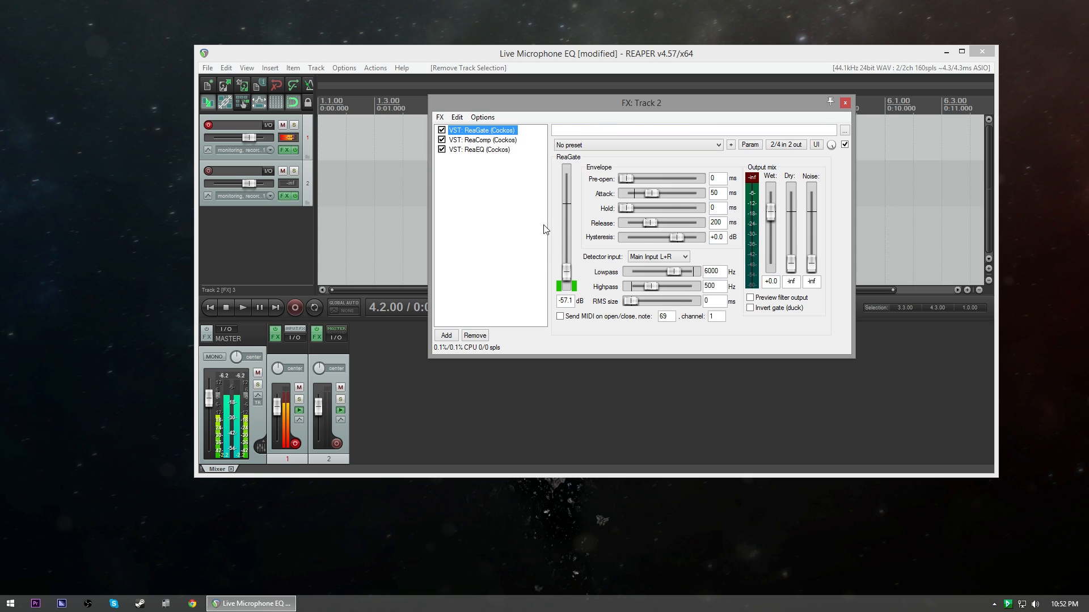
{"action": "mouse_move", "coordinate": [725, 161]}
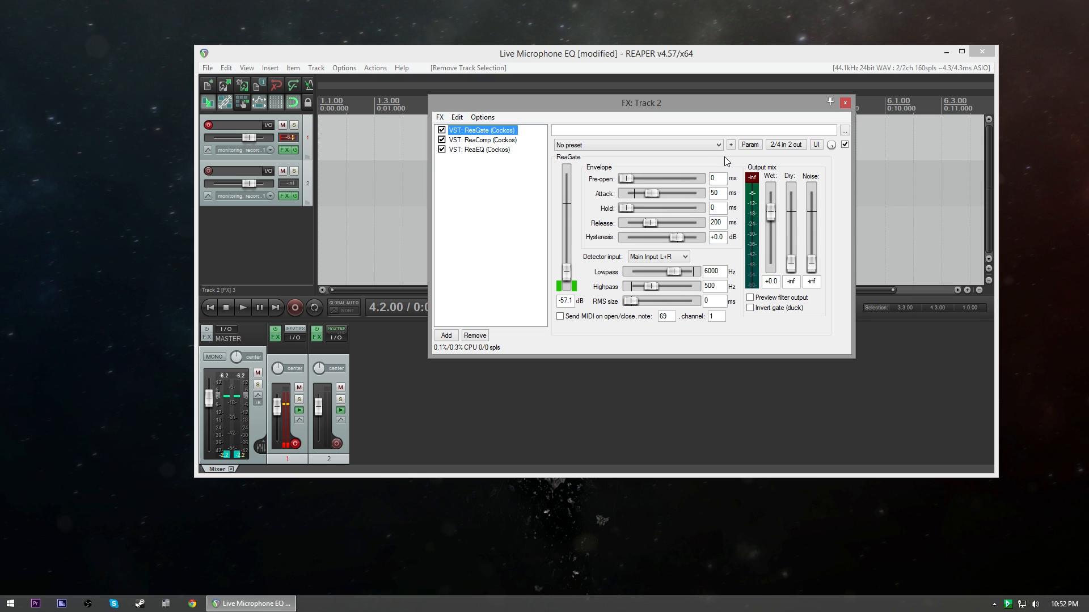